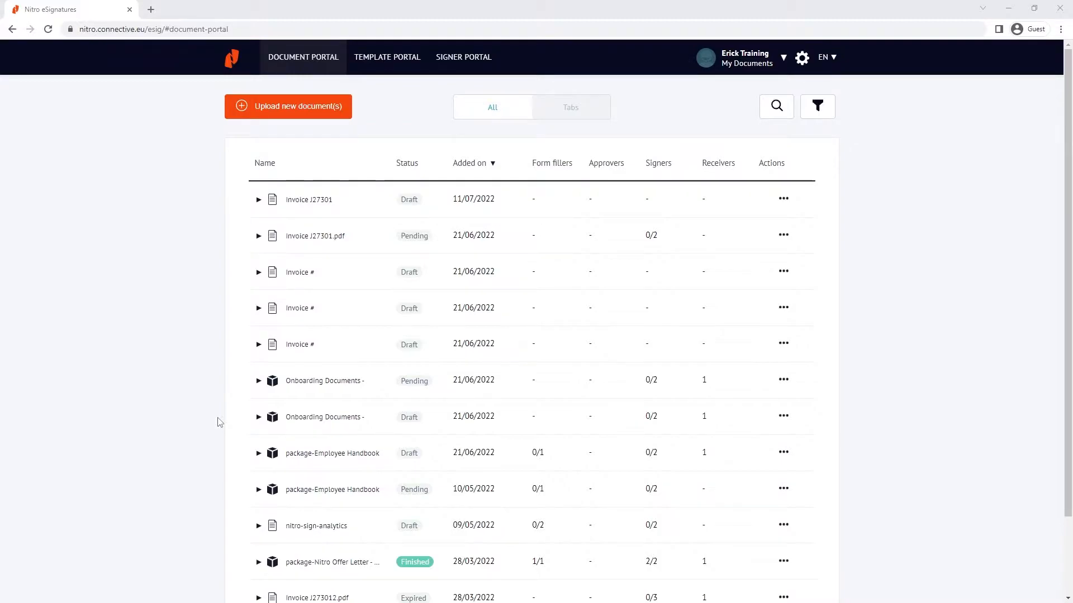
pyautogui.moveTo(440, 216)
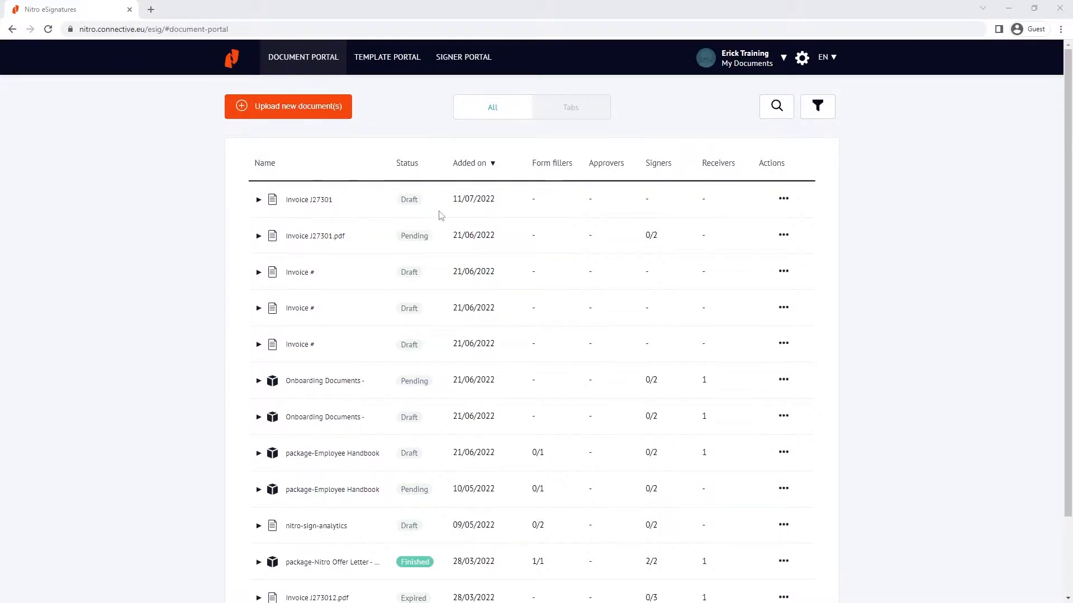
# Open the account settings dropdown from the gear icon in the top bar
pyautogui.click(801, 58)
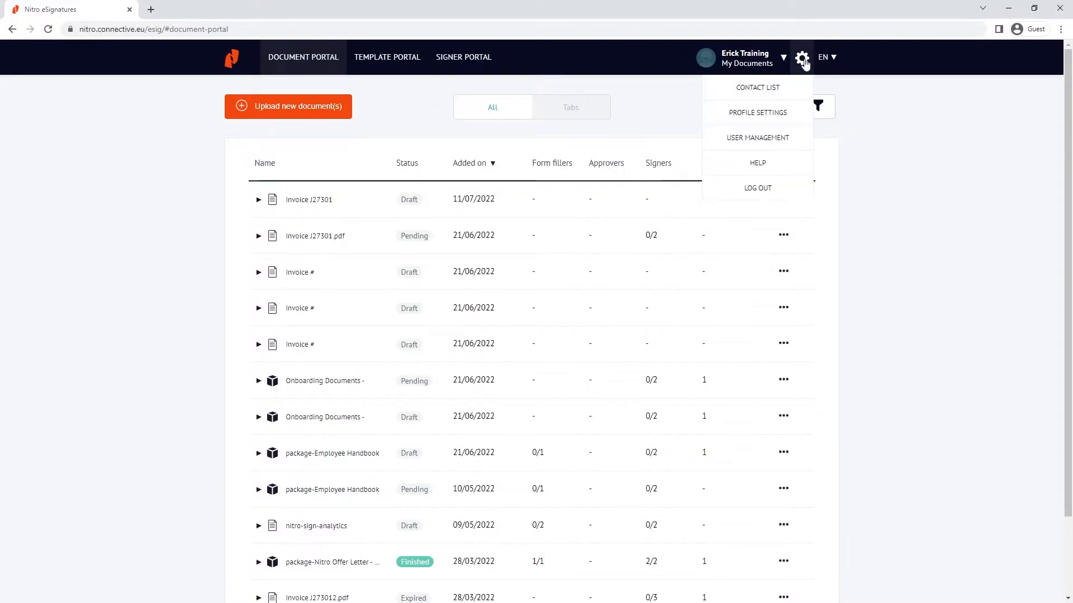
pyautogui.moveTo(758, 138)
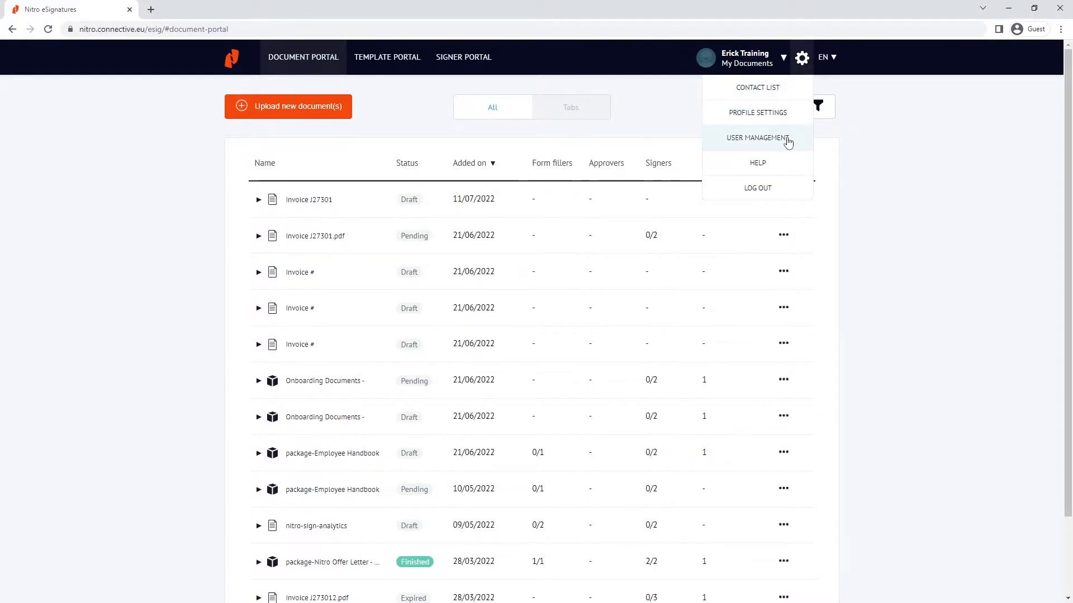
# Open User Management, browse the User groups and Document groups tabs, then return to profiles
pyautogui.click(757, 138)
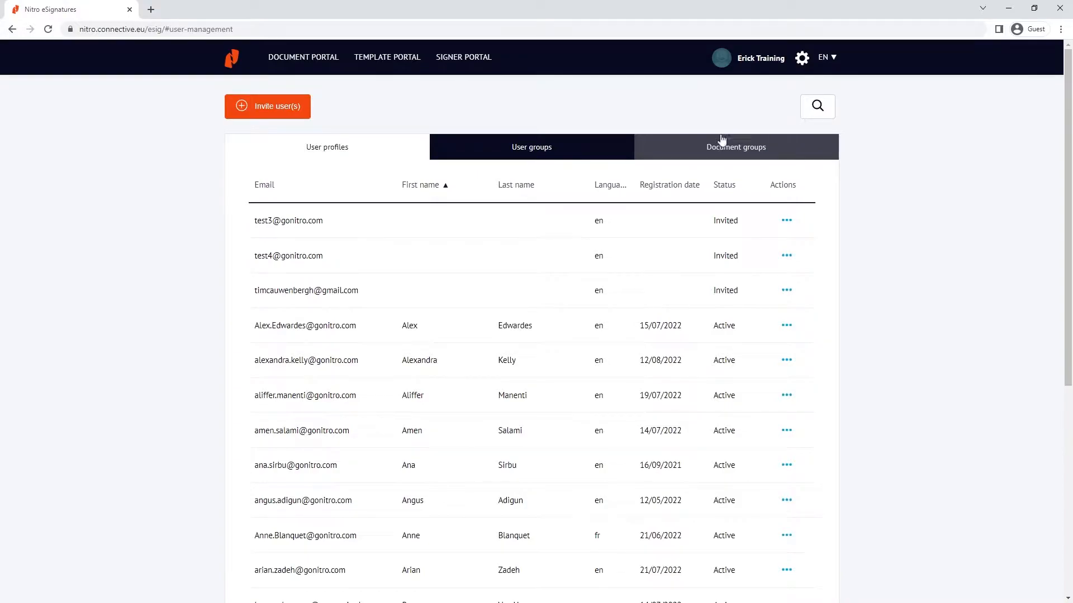
pyautogui.moveTo(534, 118)
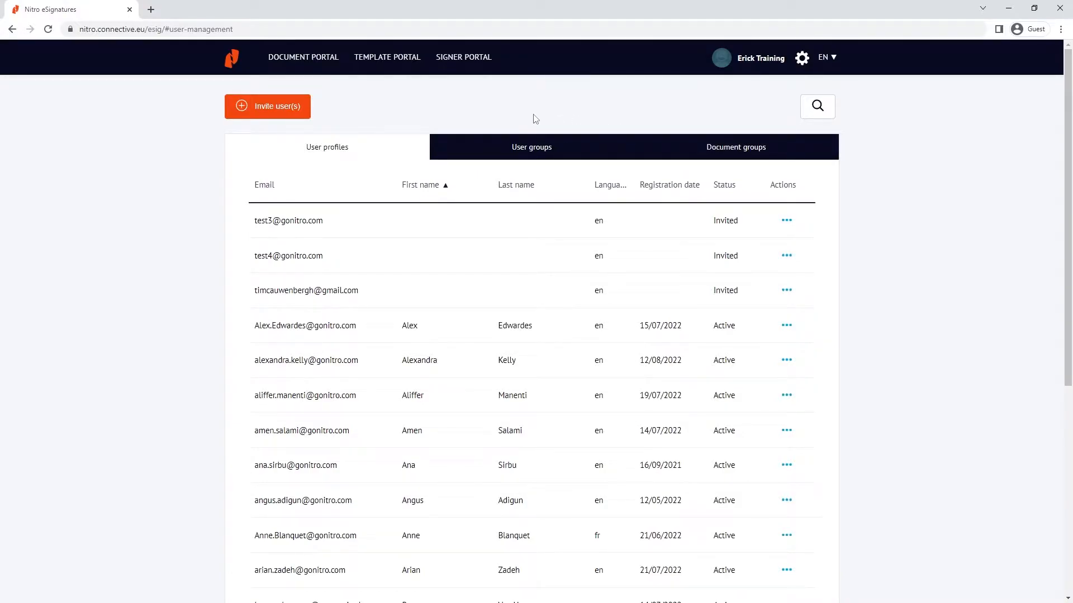
pyautogui.click(532, 146)
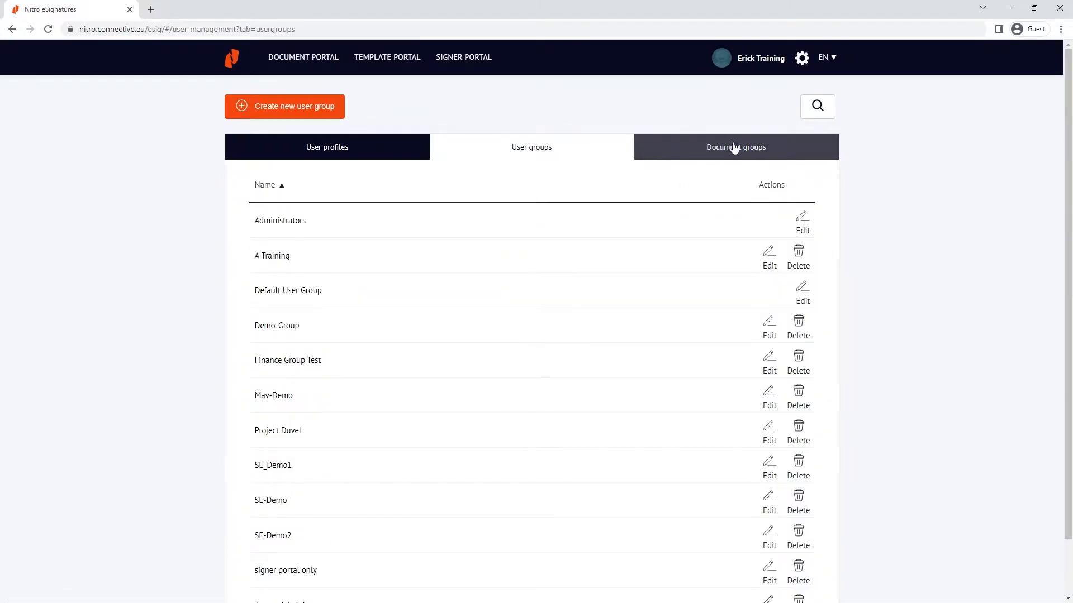
pyautogui.click(734, 147)
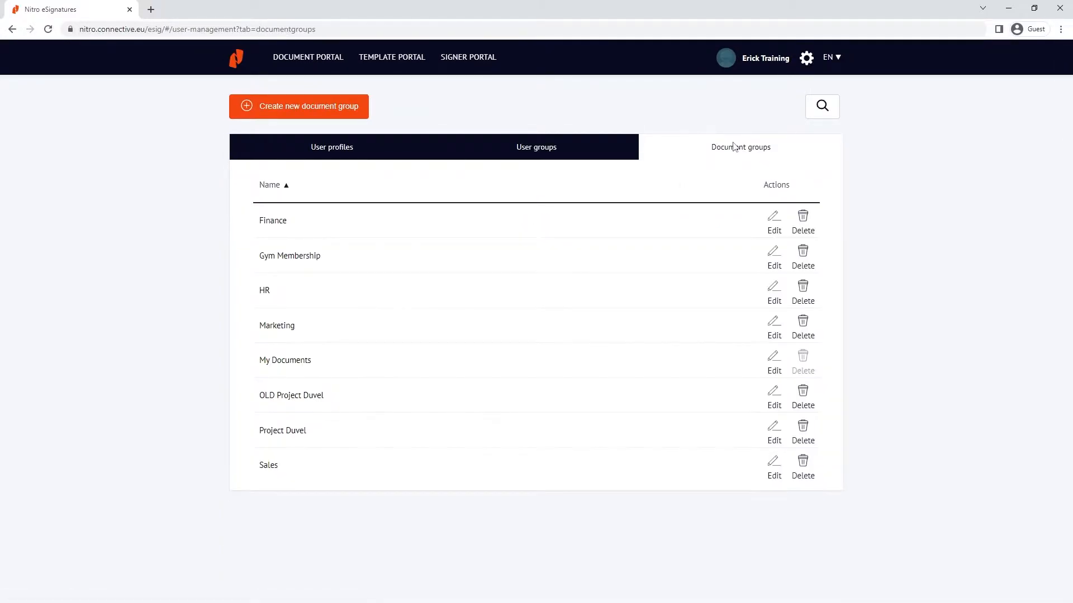
pyautogui.moveTo(536, 146)
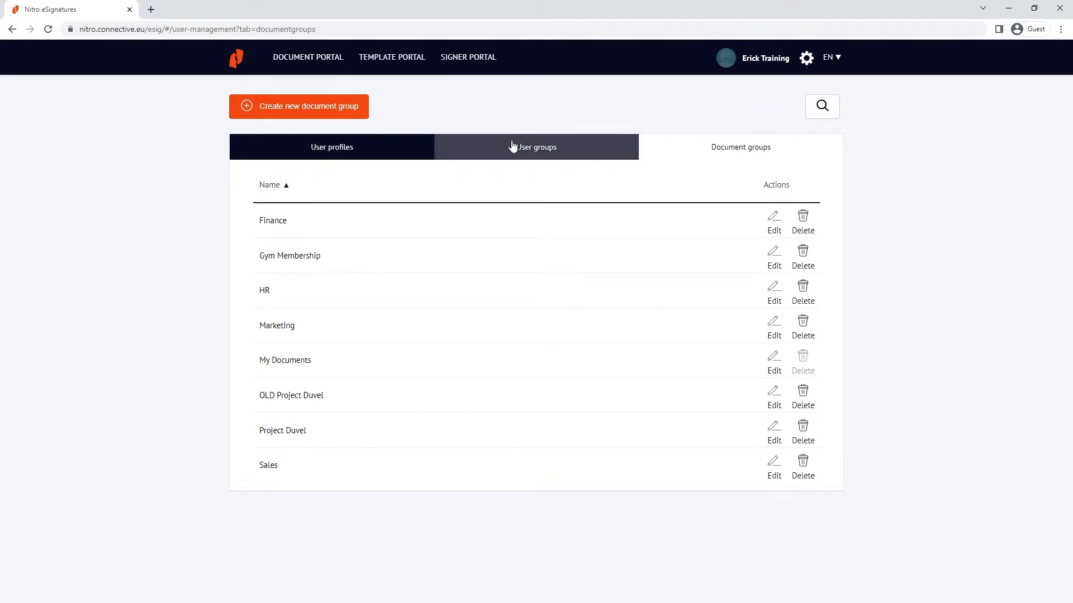
pyautogui.click(332, 146)
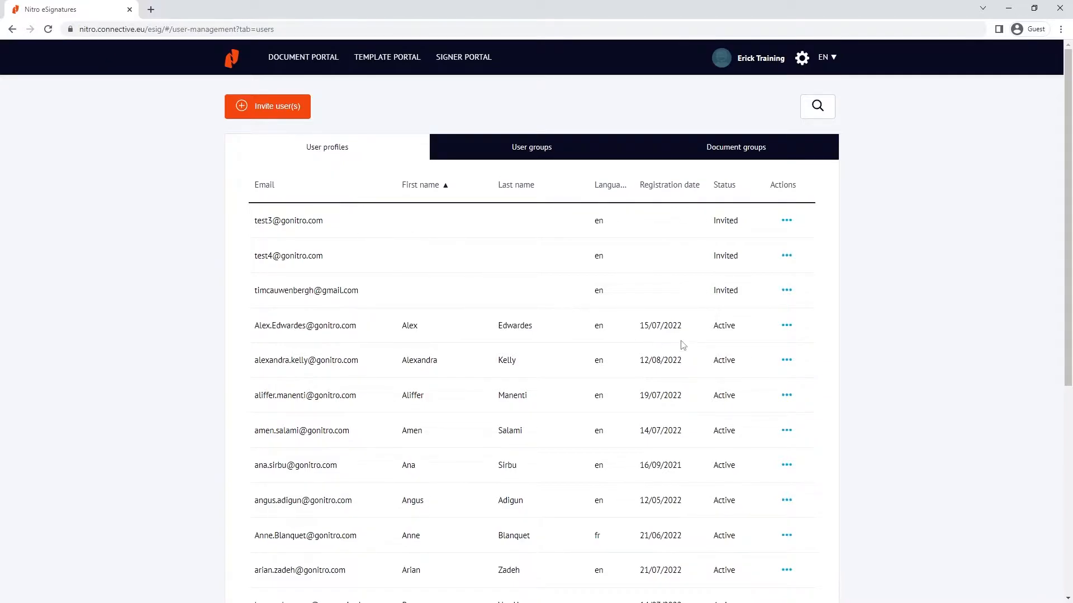
pyautogui.click(786, 360)
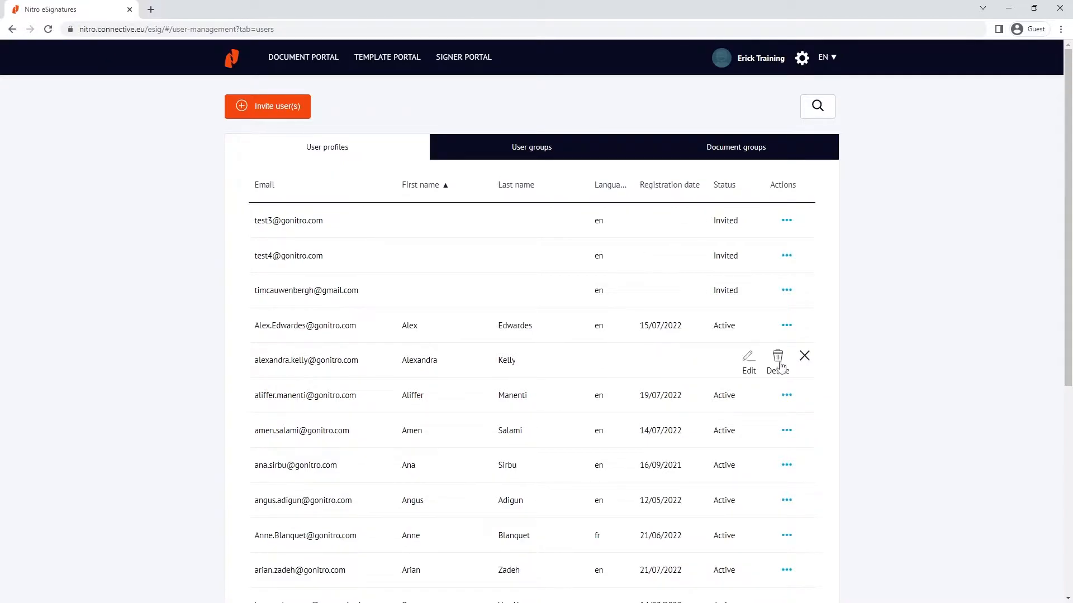
pyautogui.moveTo(749, 360)
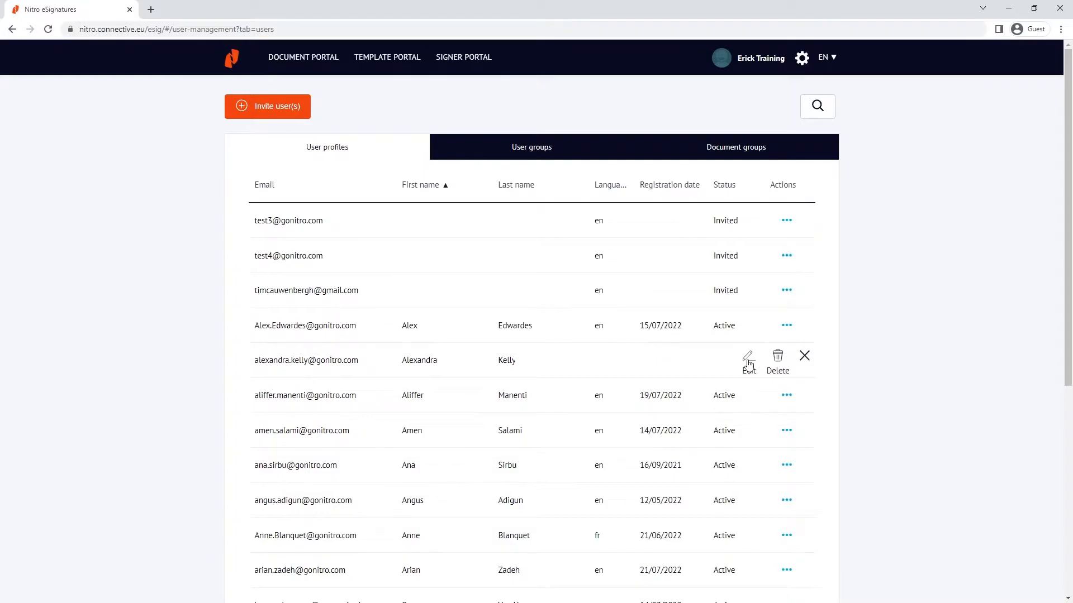
pyautogui.click(748, 356)
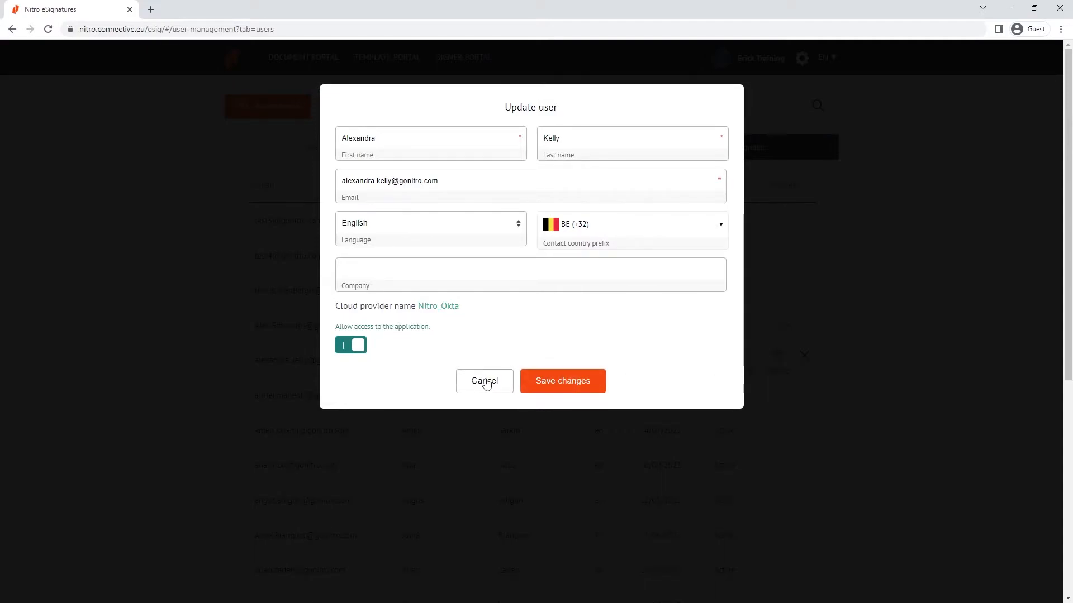
pyautogui.click(484, 381)
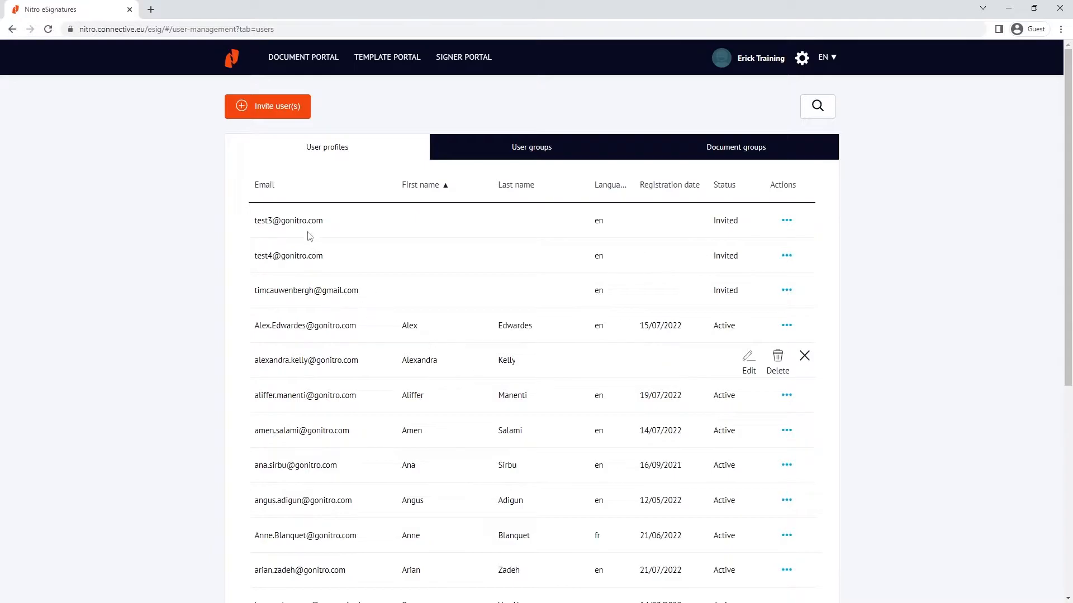
pyautogui.click(267, 106)
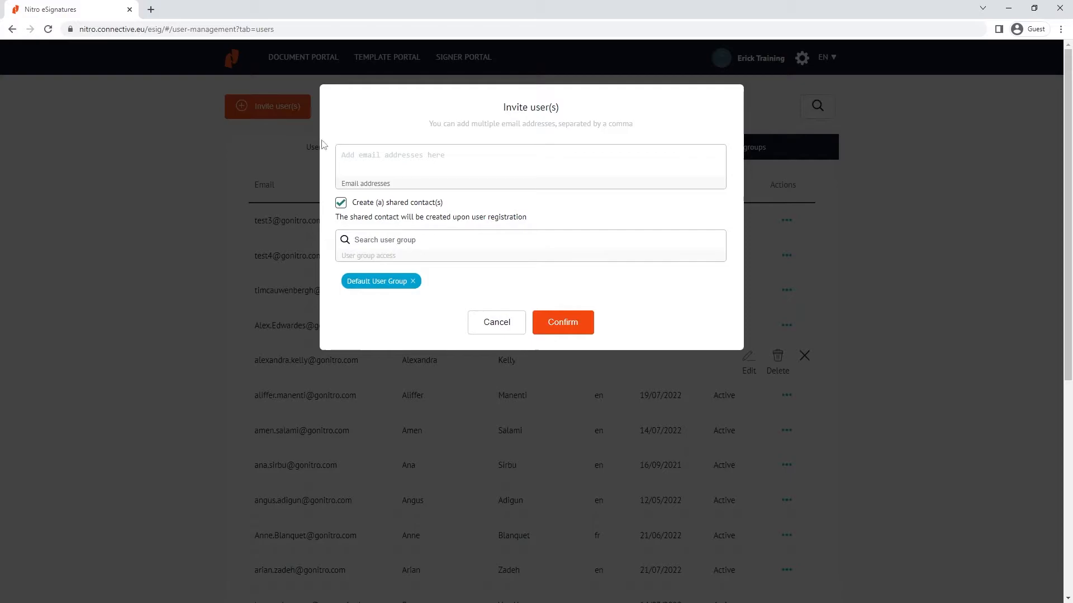
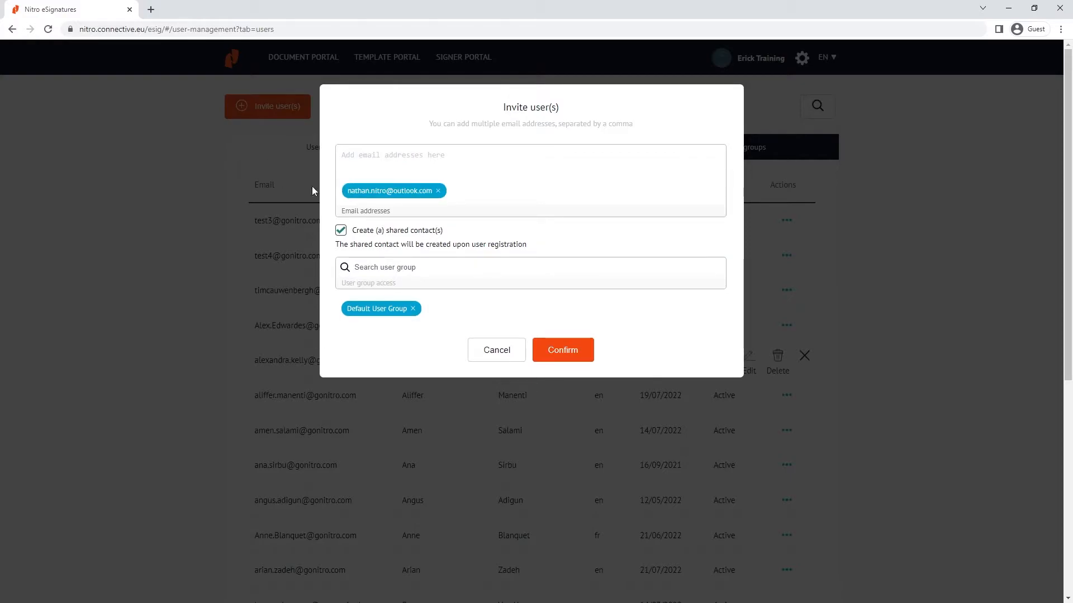
pyautogui.click(530, 267)
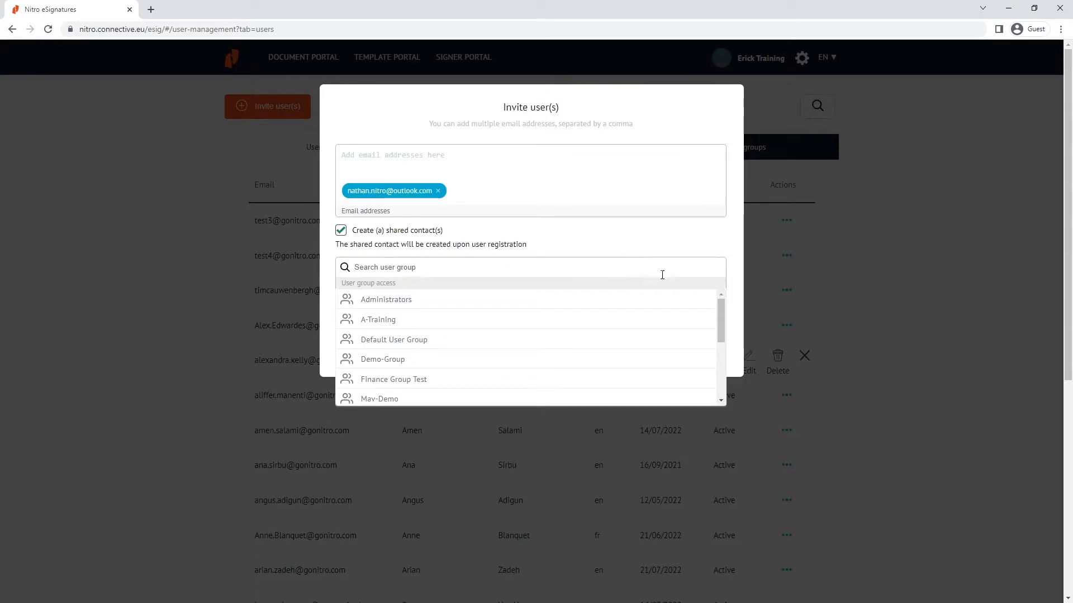
pyautogui.click(393, 339)
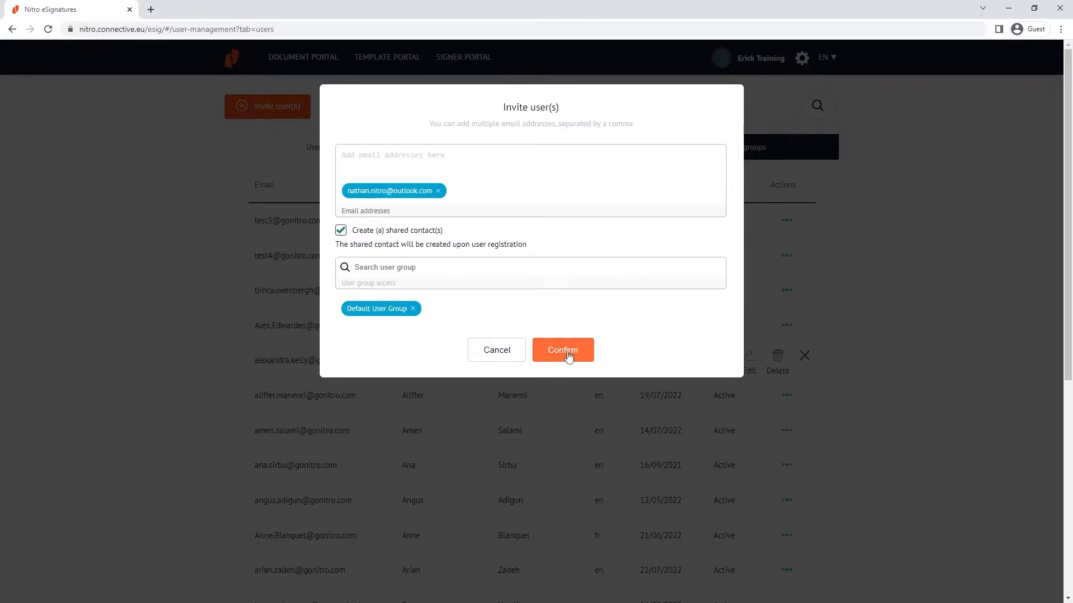
pyautogui.click(561, 350)
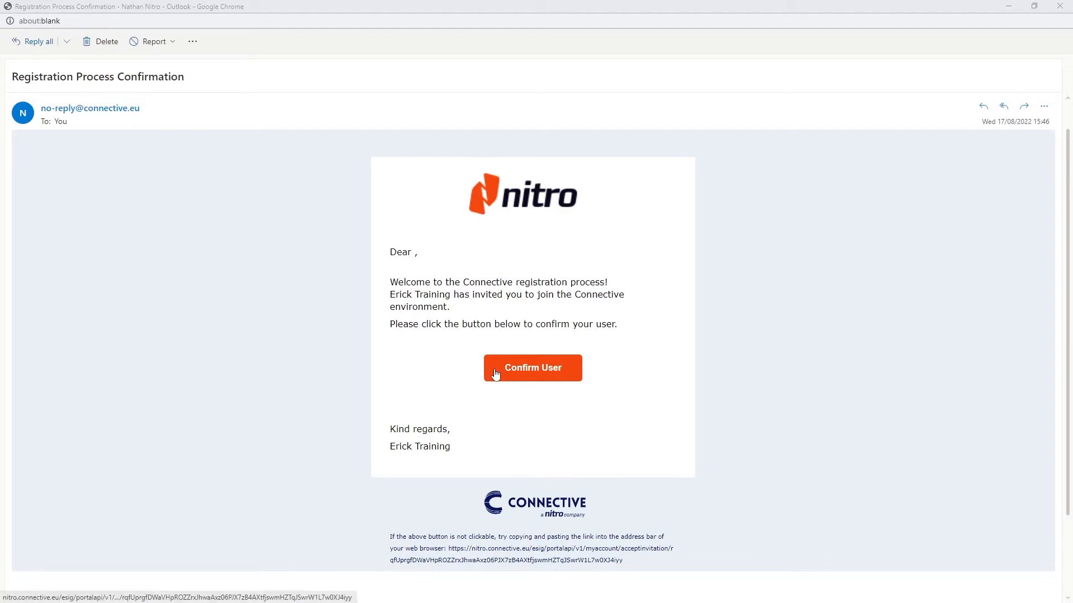
# Accept the invitation and register the account with name, password and accepted terms
pyautogui.click(532, 367)
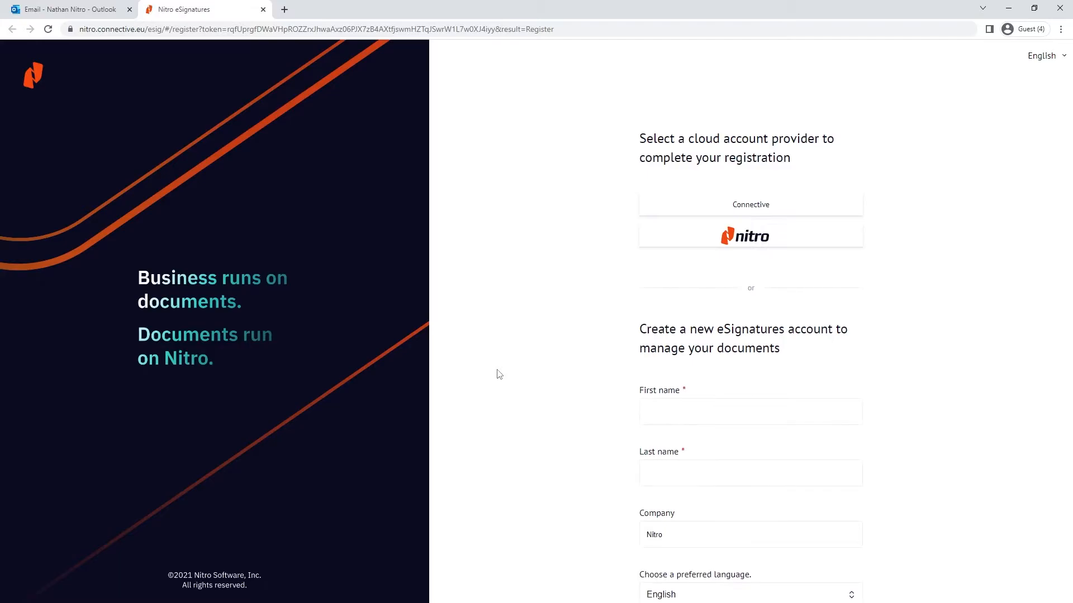
pyautogui.scroll(-3)
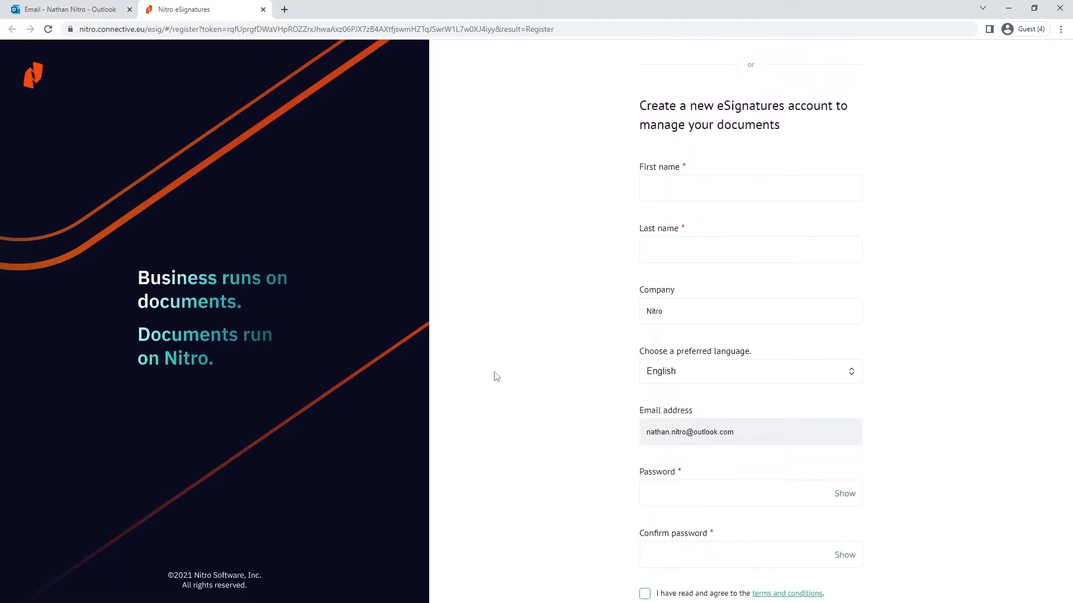
pyautogui.moveTo(533, 207)
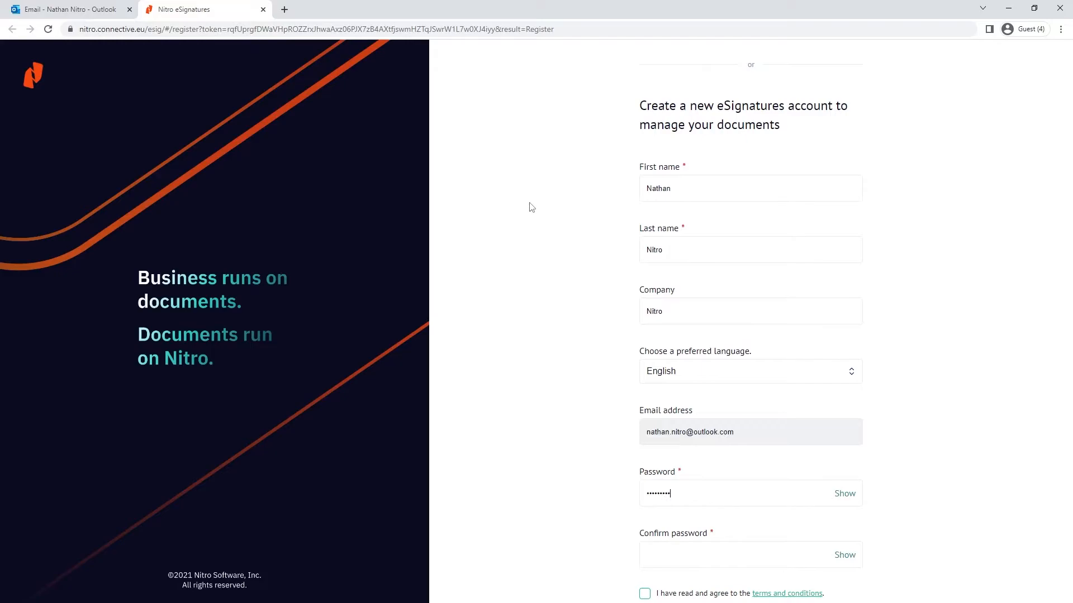
pyautogui.write('••••••')
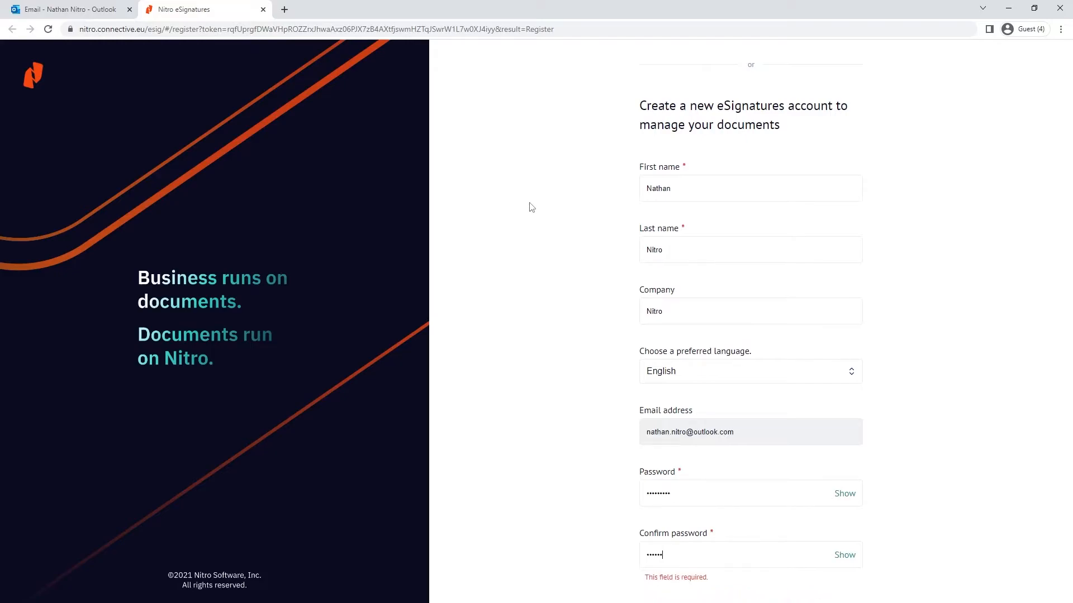
pyautogui.scroll(-3)
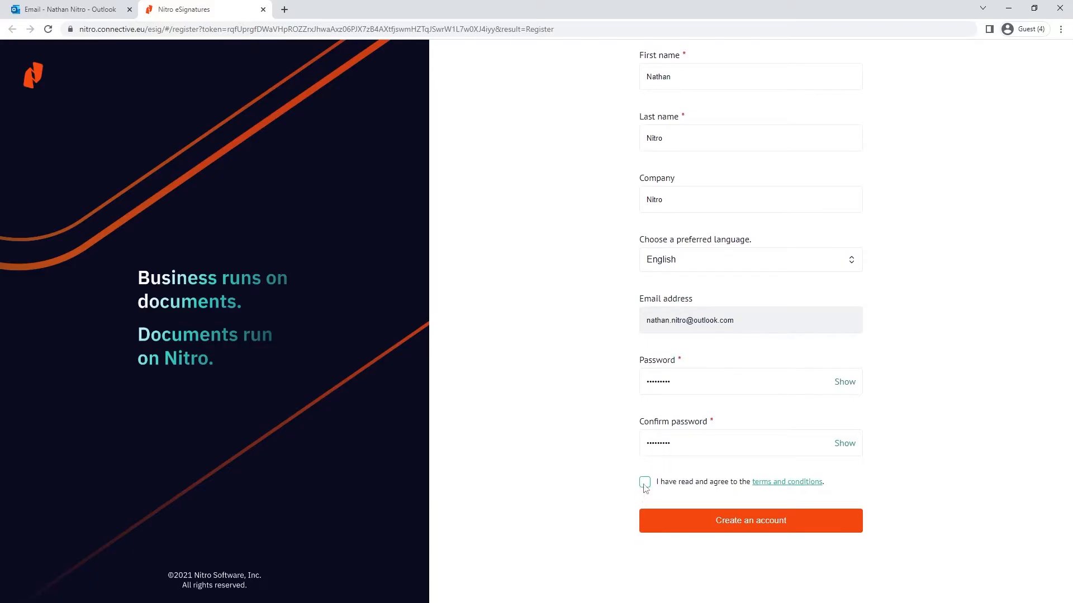
pyautogui.click(643, 481)
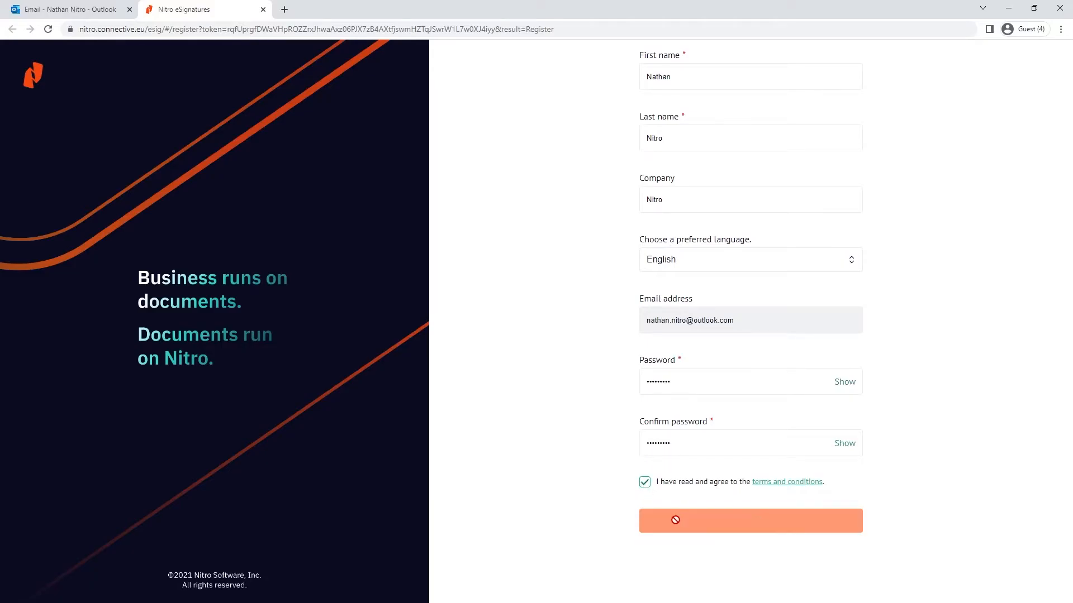
pyautogui.click(750, 521)
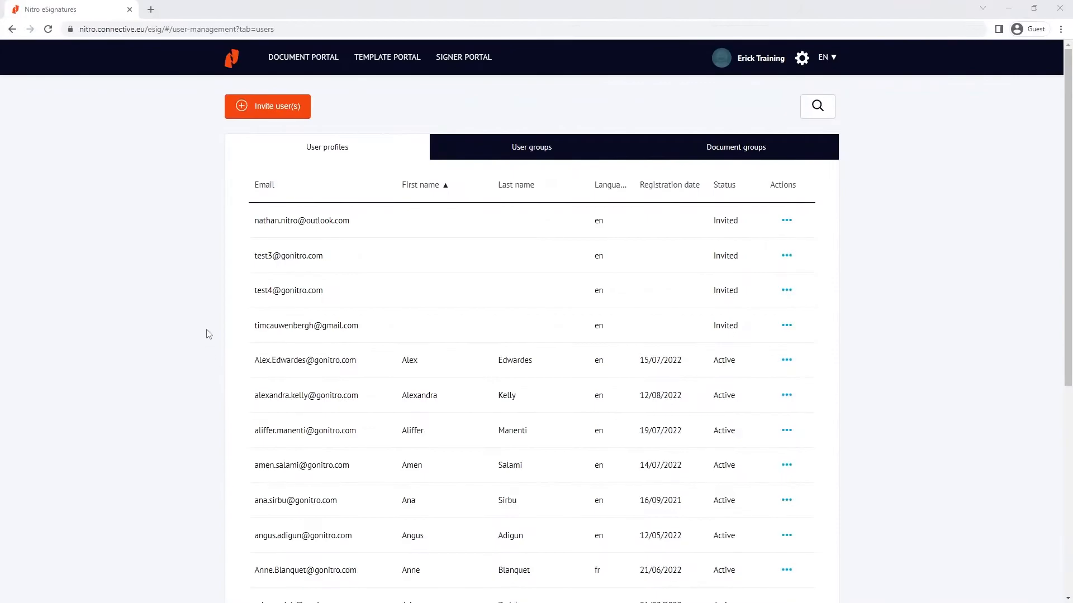
pyautogui.moveTo(239, 272)
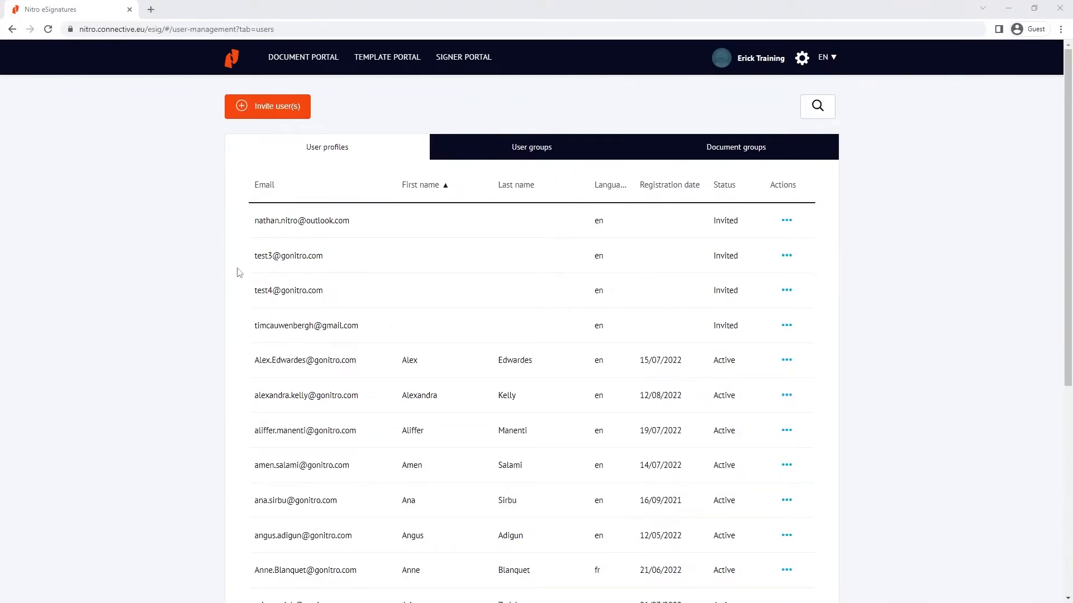
# On User groups, open and cancel a new group form, then edit Recruitment
pyautogui.click(531, 146)
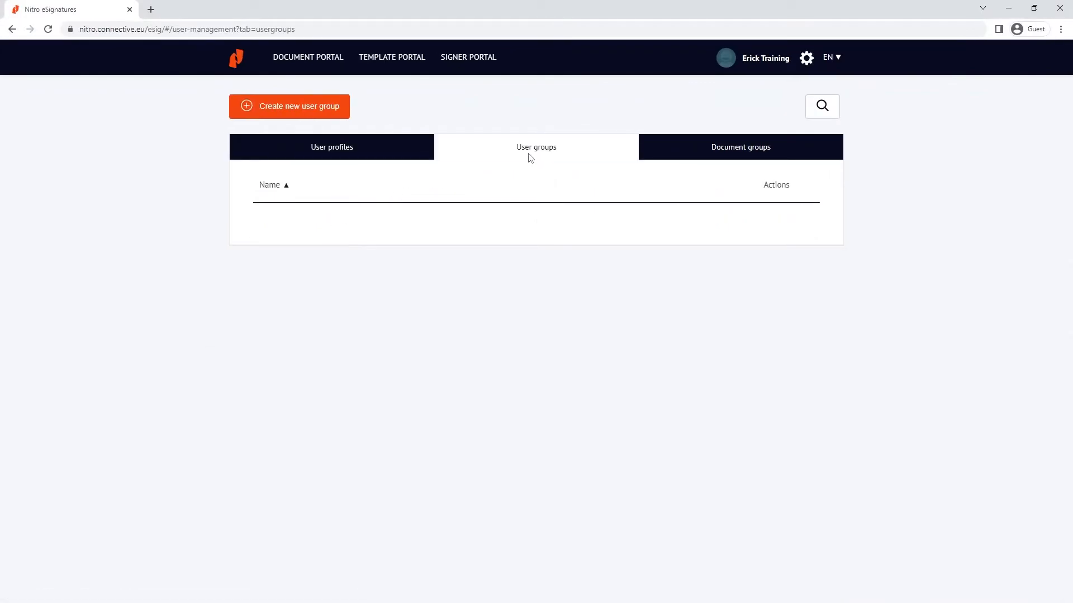
pyautogui.click(536, 146)
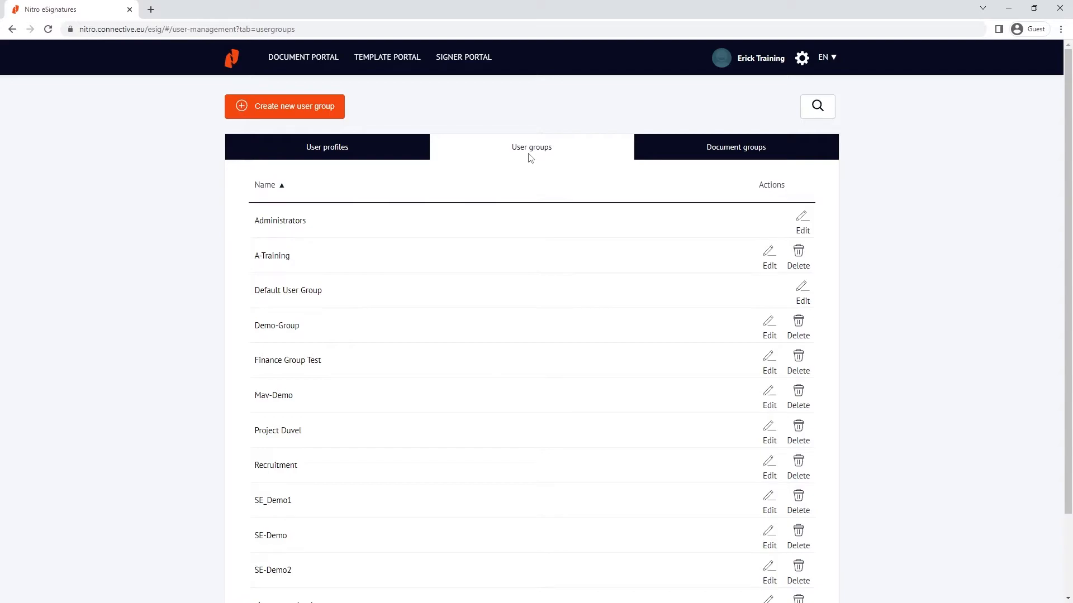
pyautogui.moveTo(284, 130)
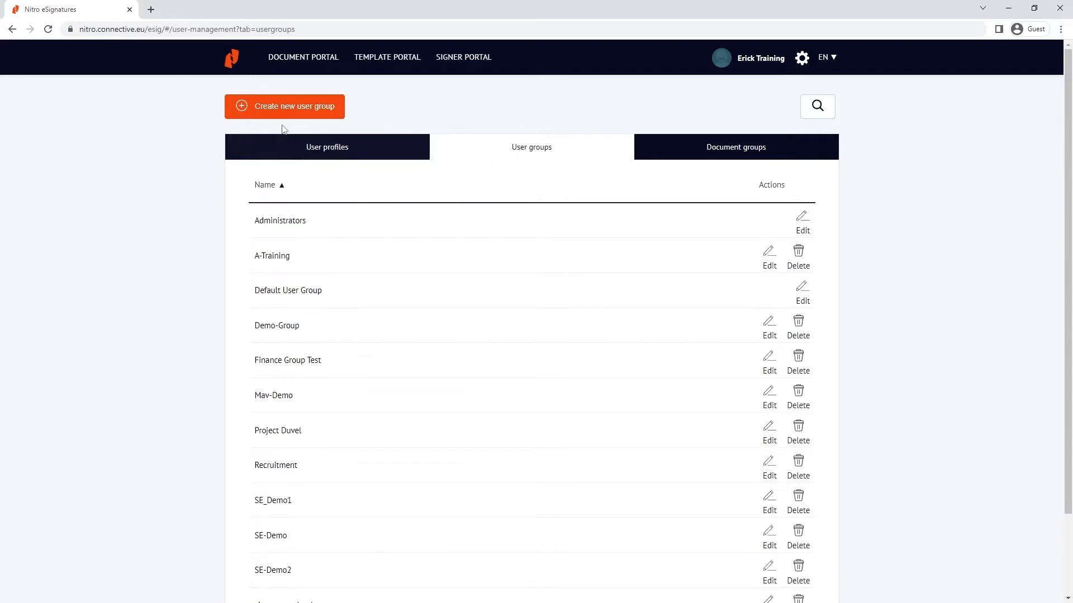
pyautogui.click(284, 107)
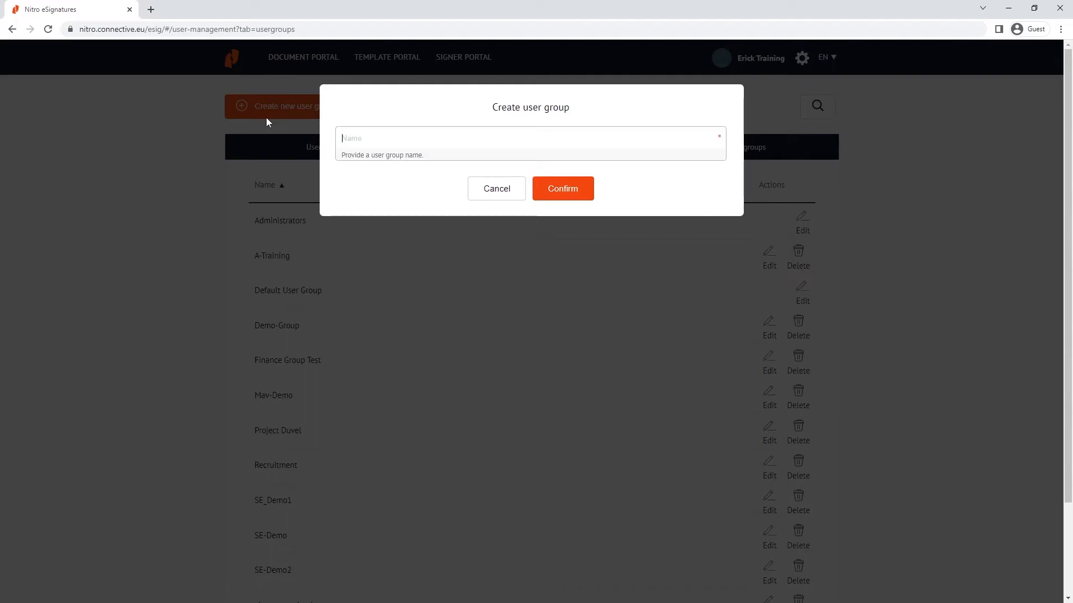
pyautogui.click(496, 188)
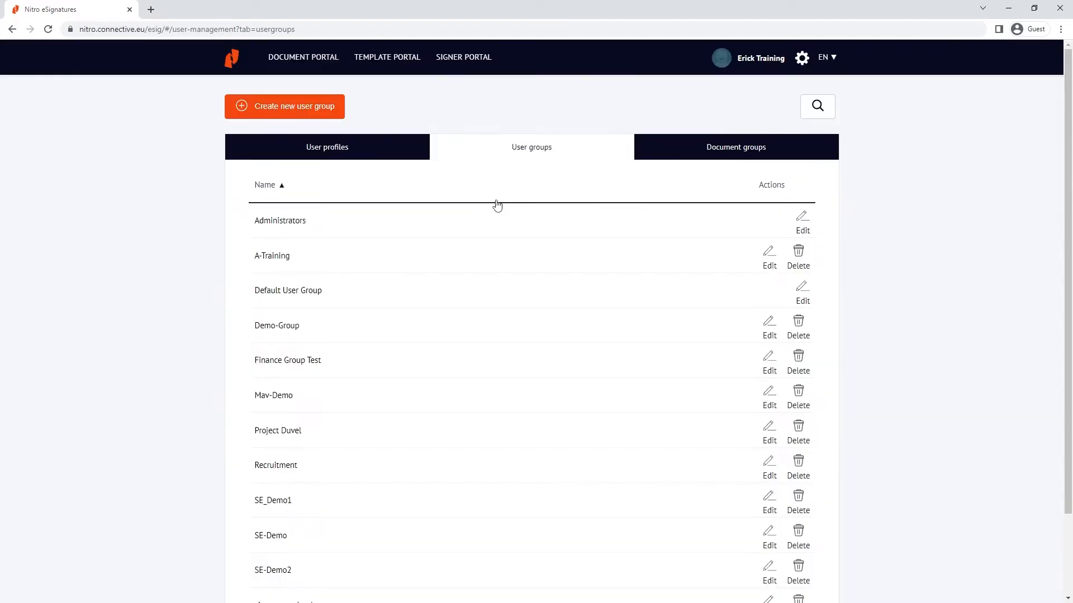
pyautogui.moveTo(772, 475)
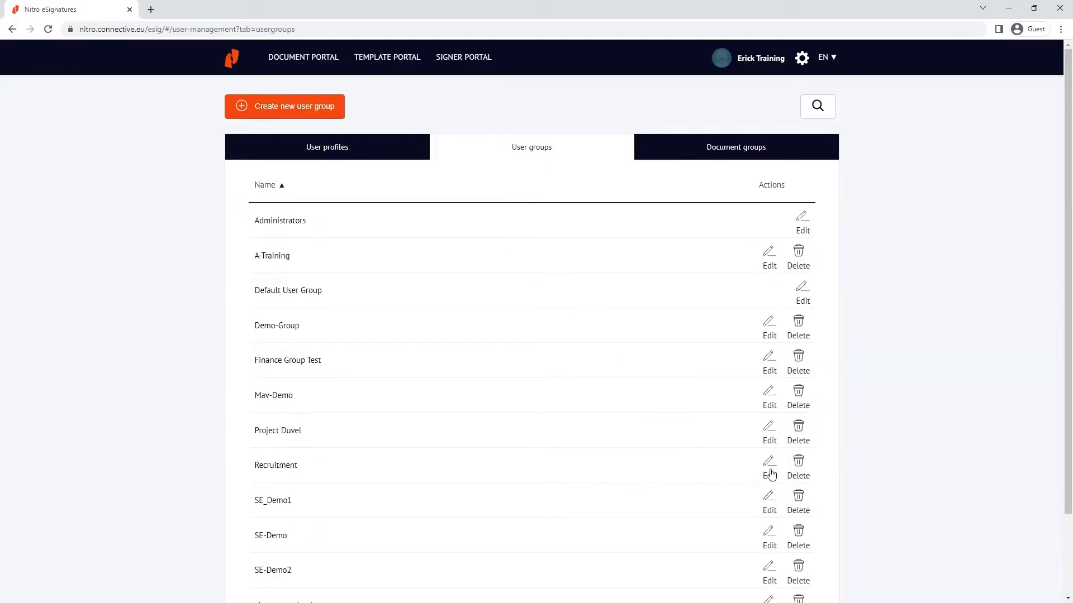
pyautogui.click(768, 461)
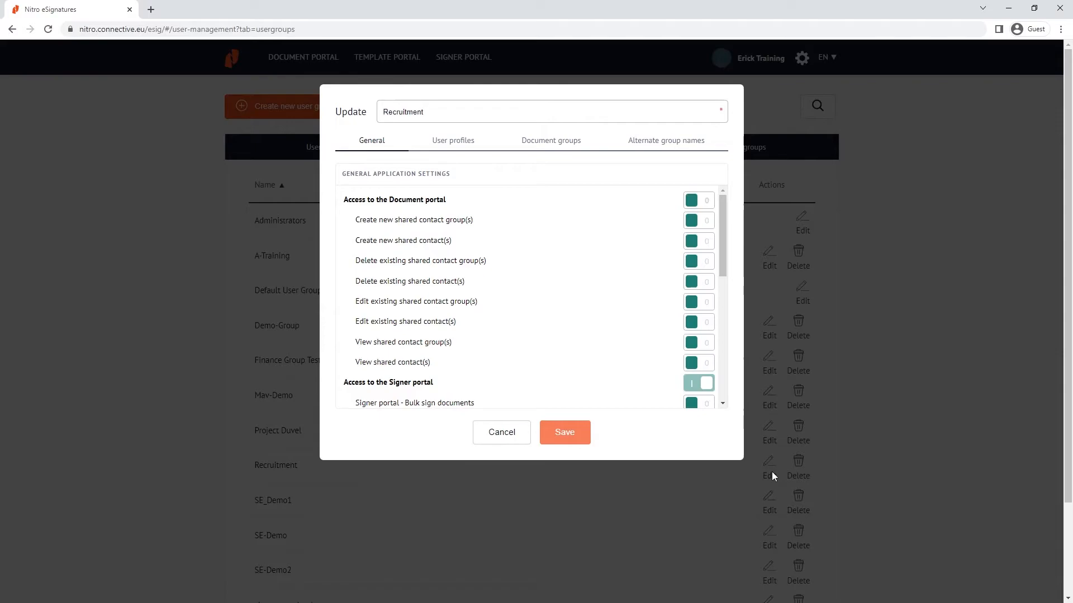
pyautogui.scroll(-3)
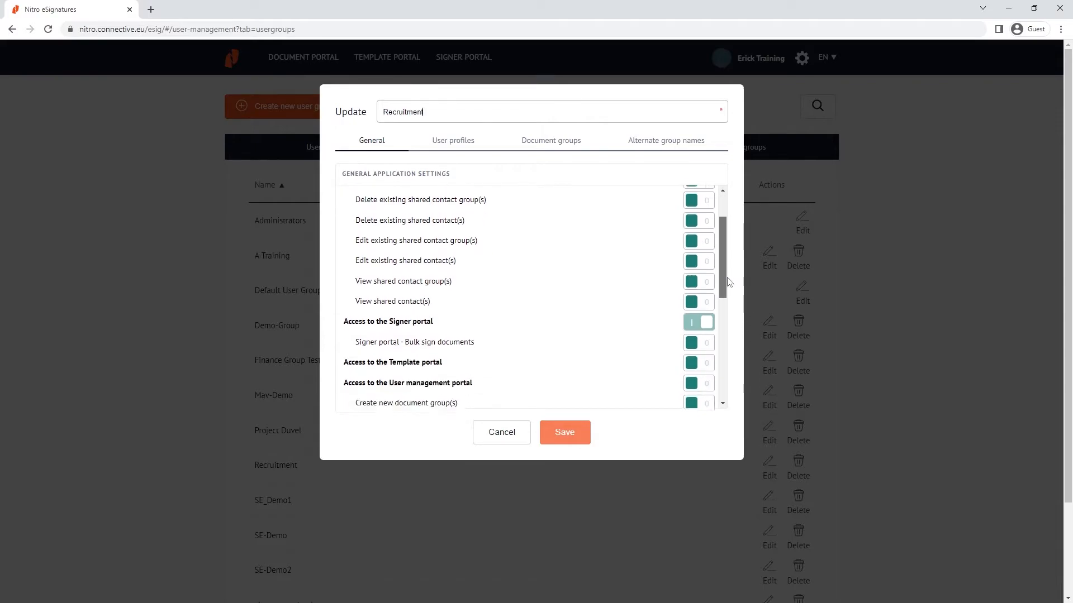
pyautogui.scroll(-3)
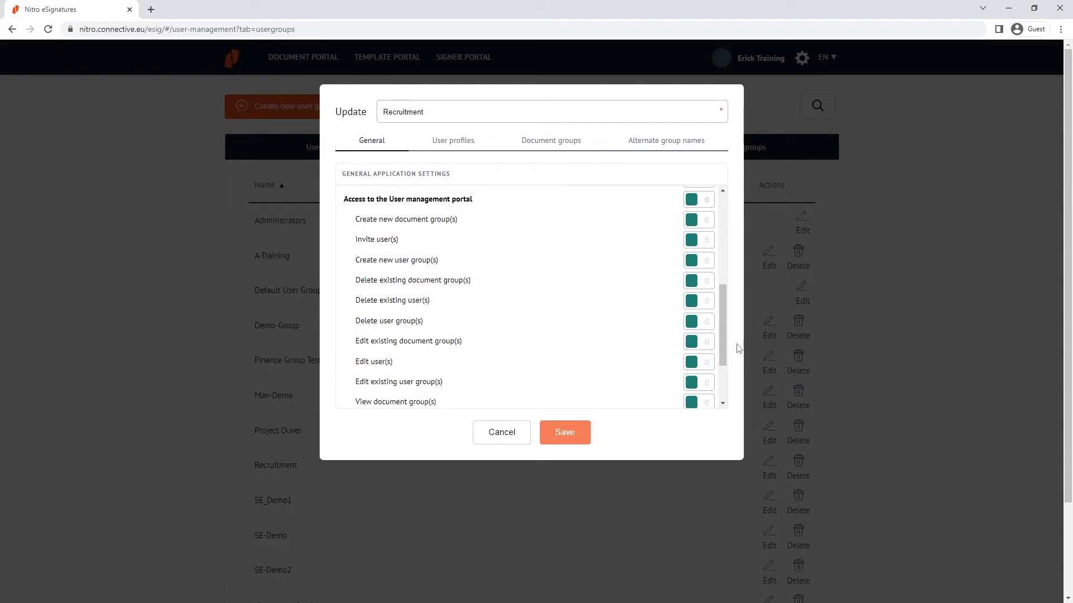
pyautogui.moveTo(475, 229)
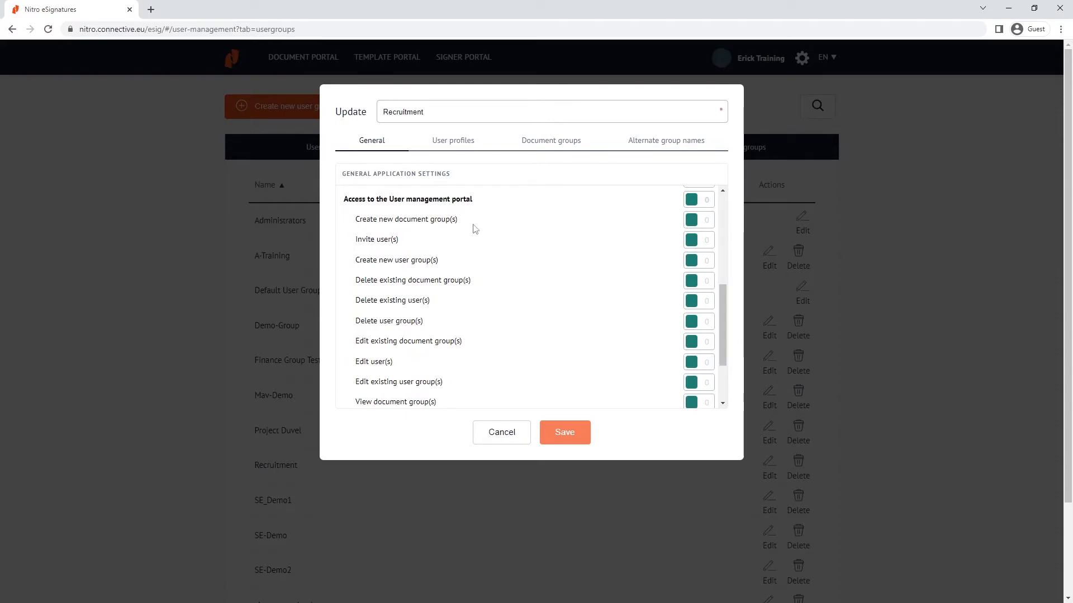
pyautogui.click(452, 140)
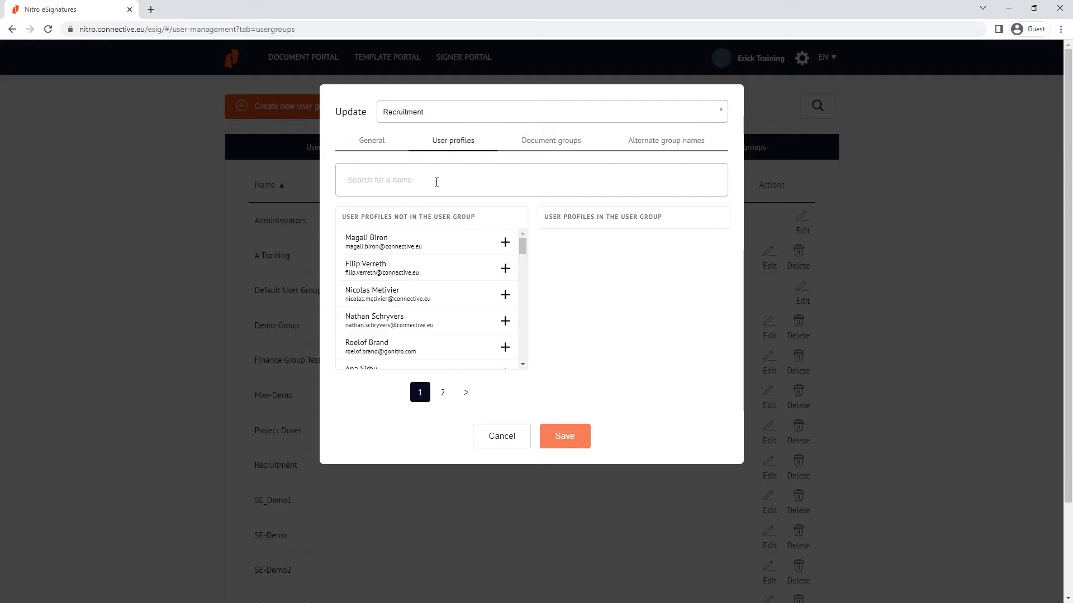
pyautogui.write('nathan')
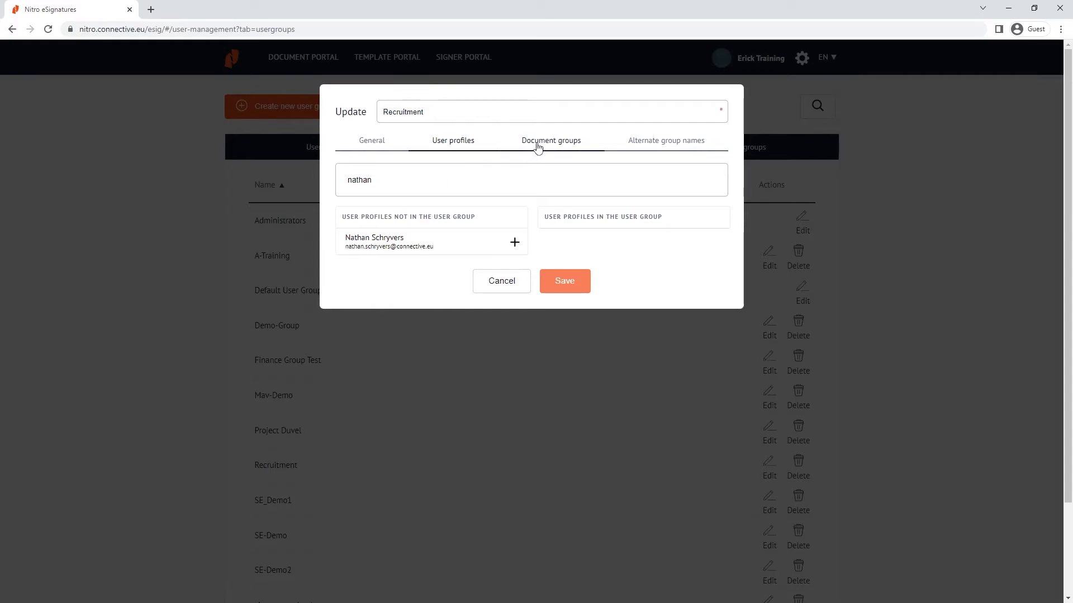
# Enable HR document permissions for Recruitment, check Marketing and Finance, and save the group
pyautogui.click(551, 140)
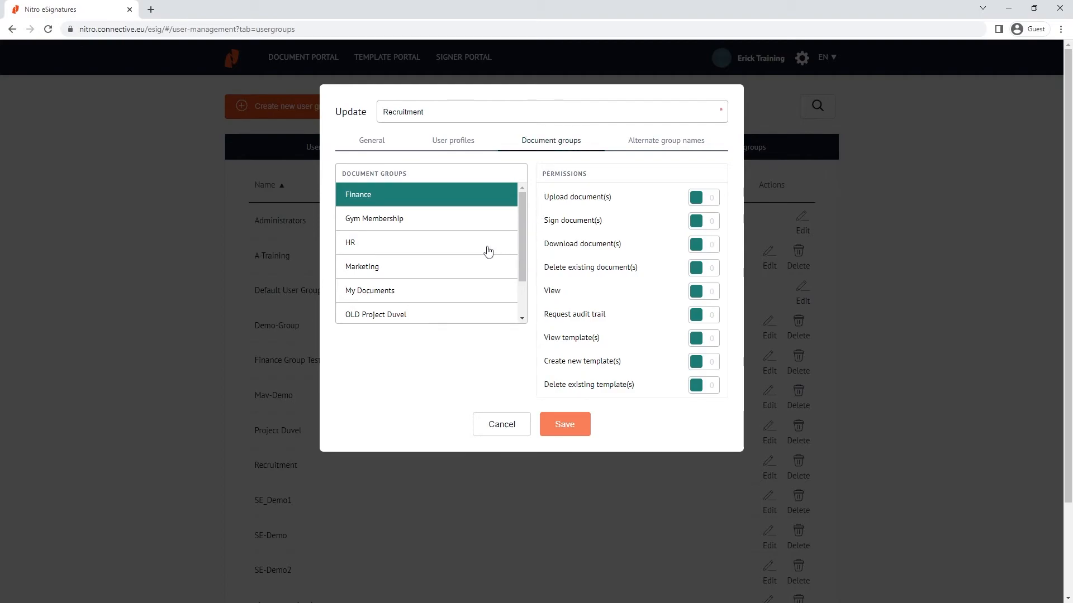
pyautogui.click(426, 242)
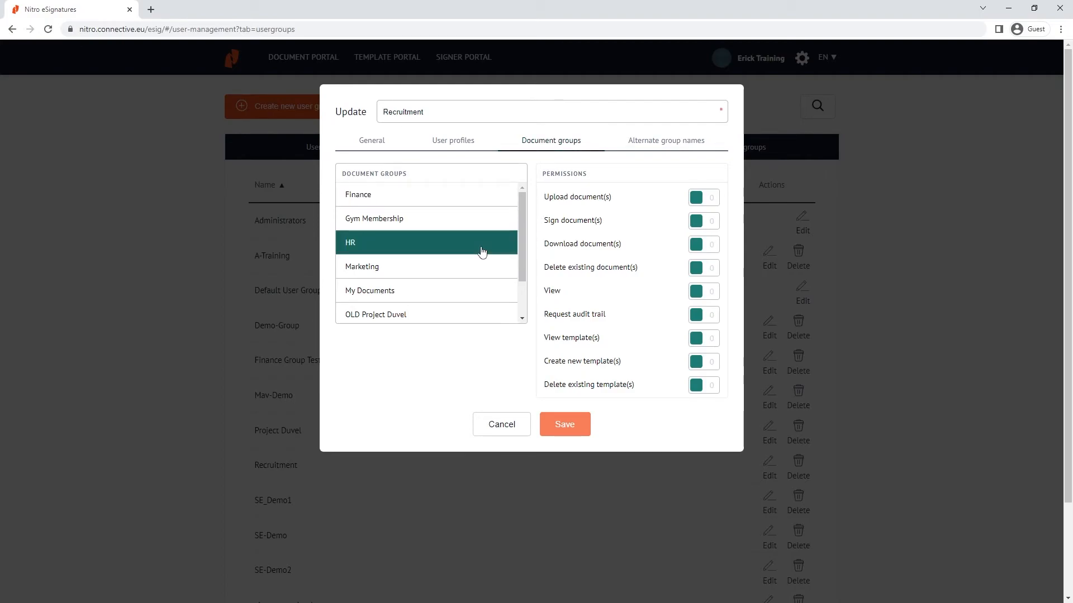
pyautogui.click(703, 197)
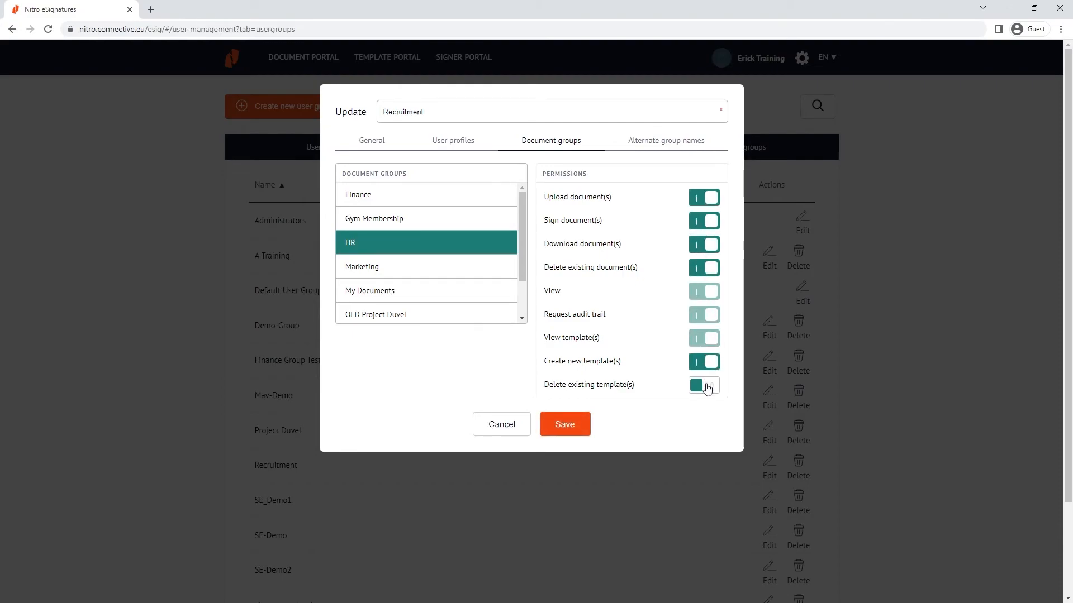
pyautogui.click(425, 266)
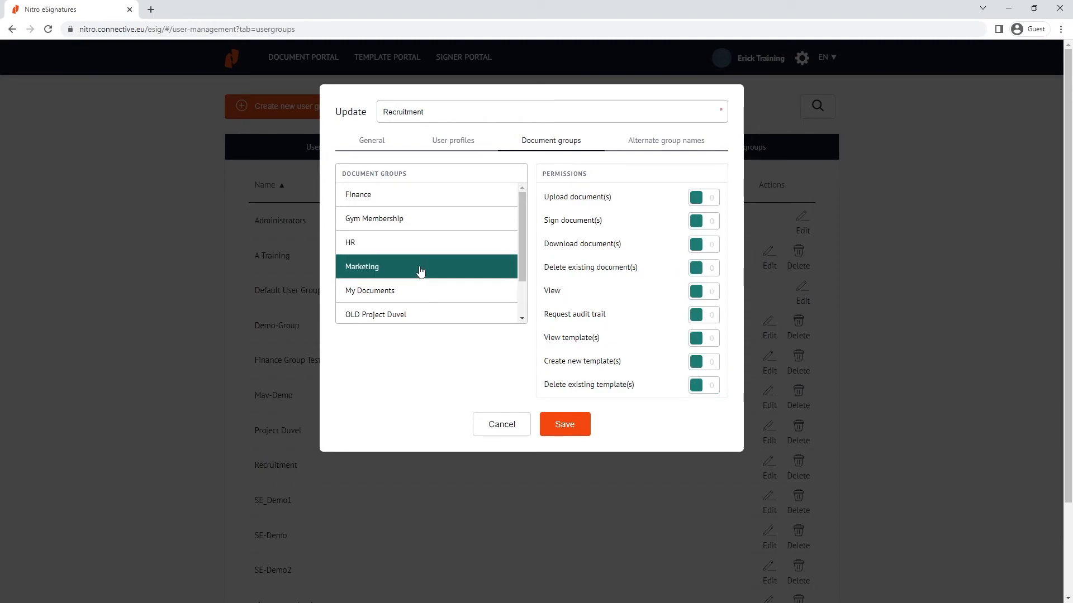
pyautogui.click(357, 195)
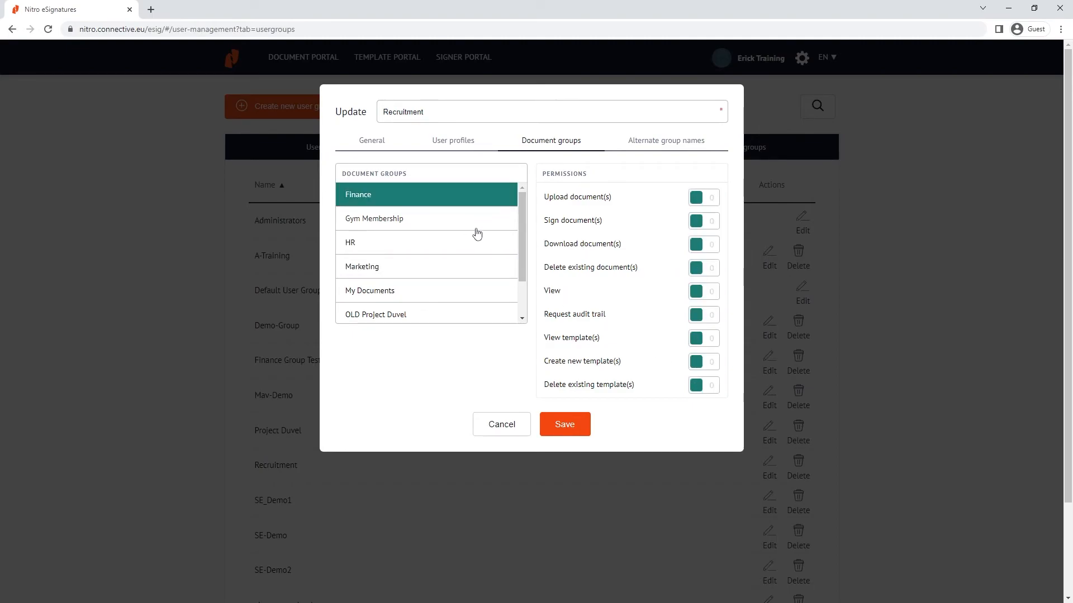
pyautogui.moveTo(499, 294)
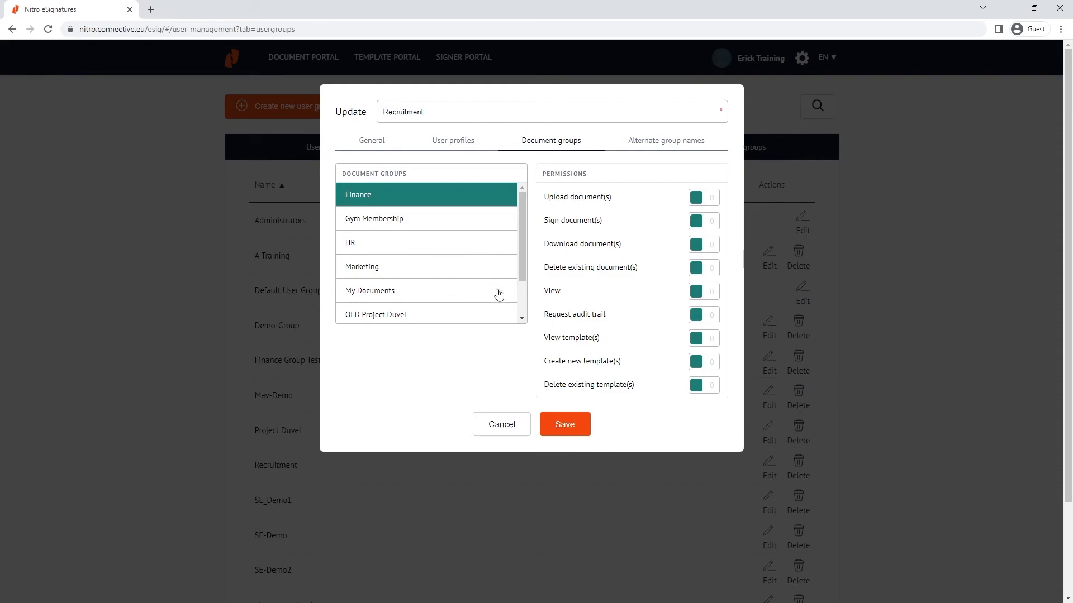
pyautogui.click(564, 424)
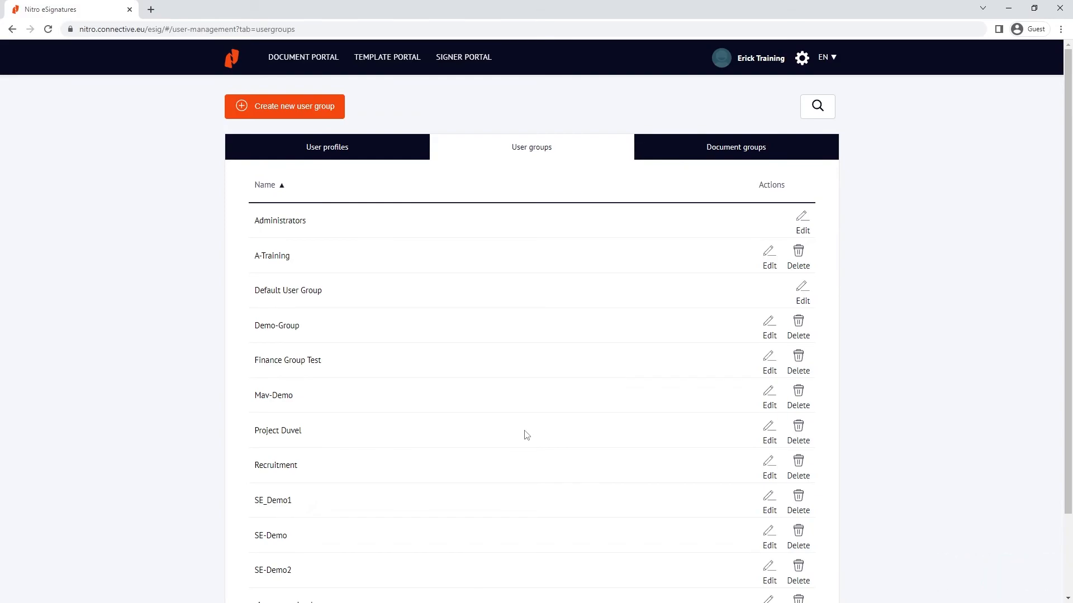
# Switch to Document groups and open then cancel the new document group form
pyautogui.click(735, 147)
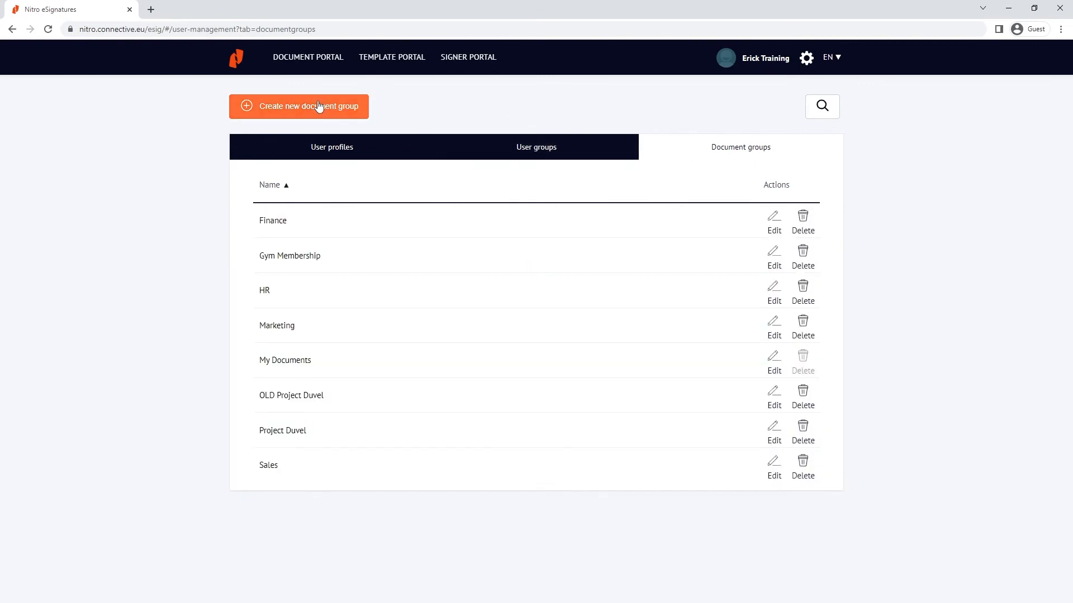
pyautogui.click(299, 106)
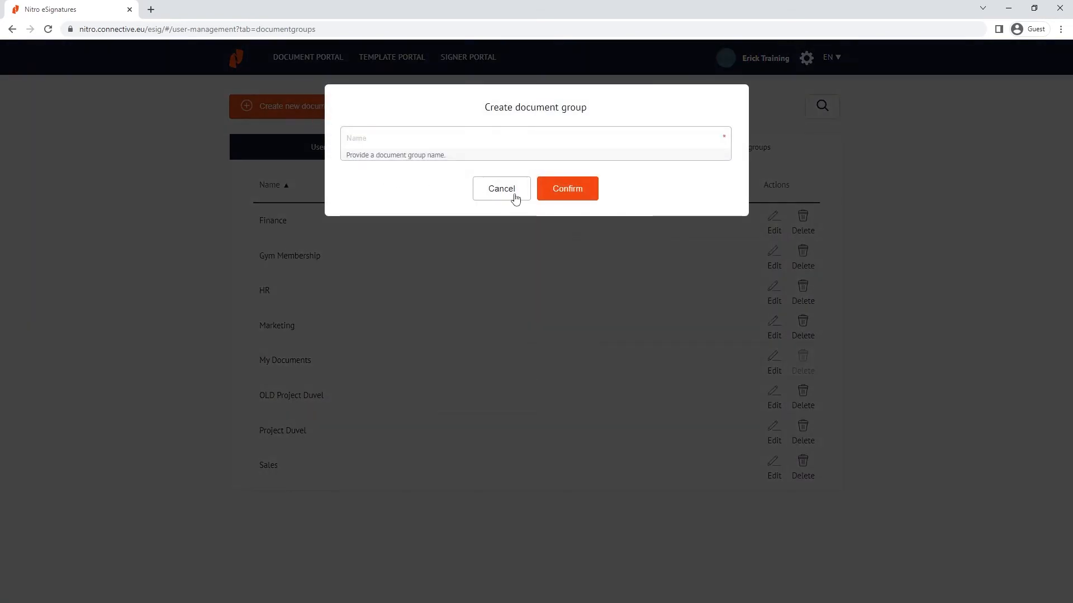
pyautogui.click(774, 215)
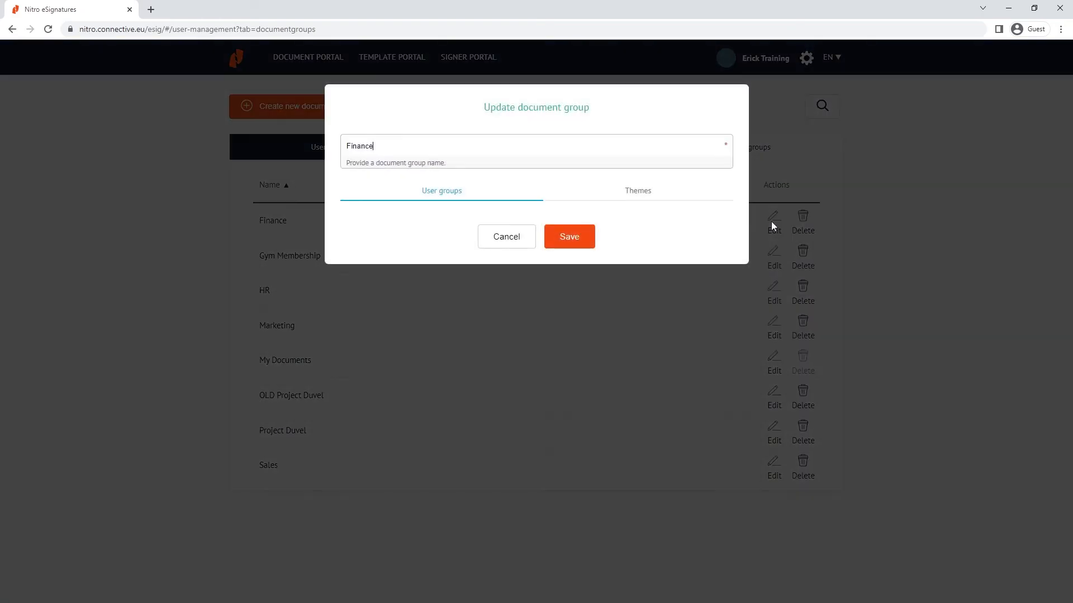
# View the user groups and their permissions in the Finance document group's form
pyautogui.click(441, 190)
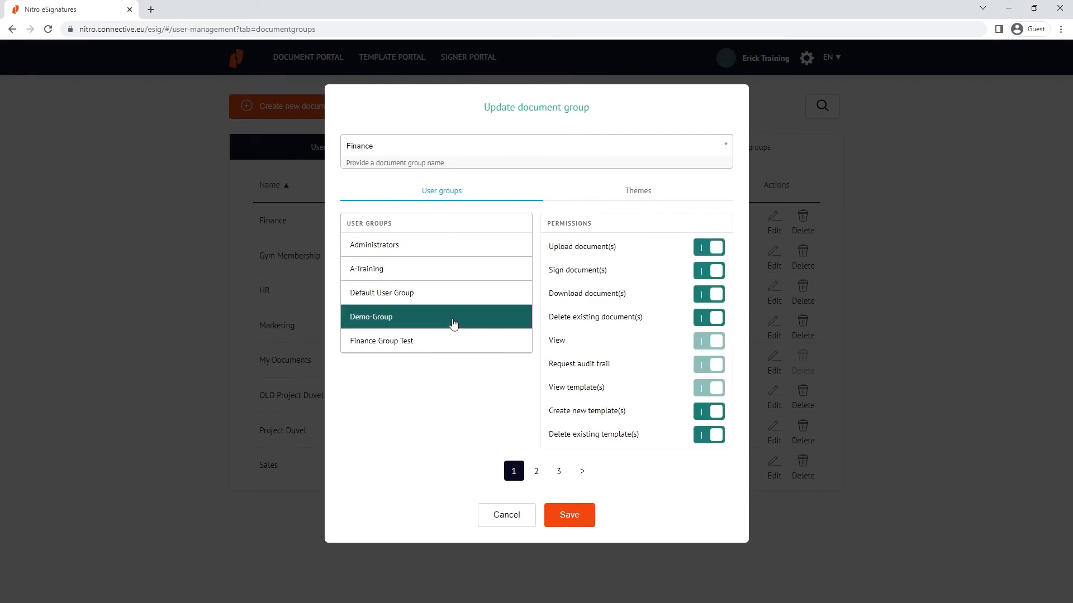
pyautogui.moveTo(604, 216)
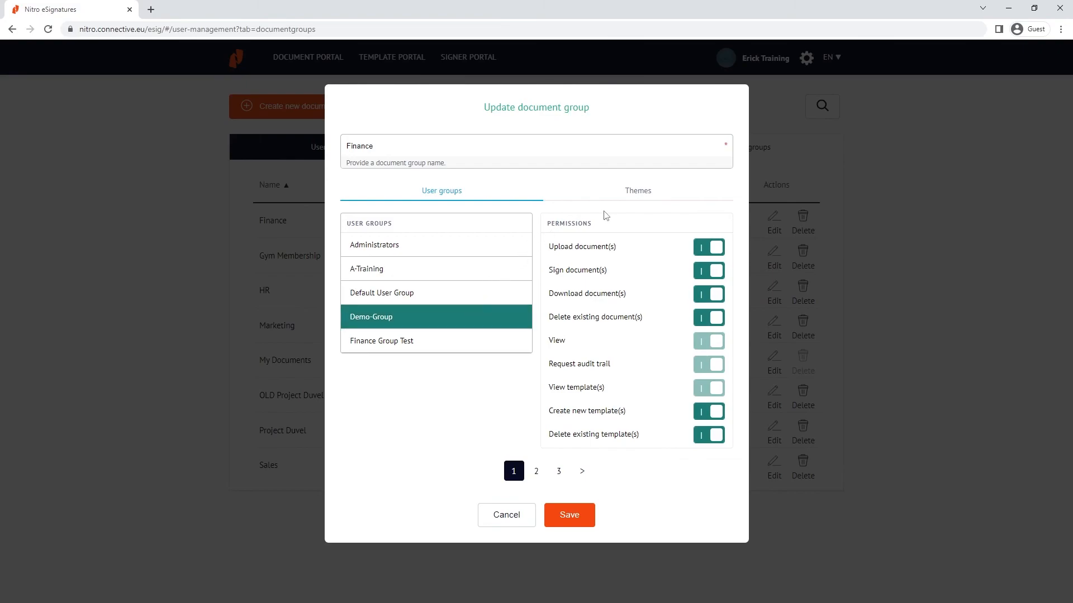
# Add the Connective theme to Finance's themes and save the document group
pyautogui.click(636, 190)
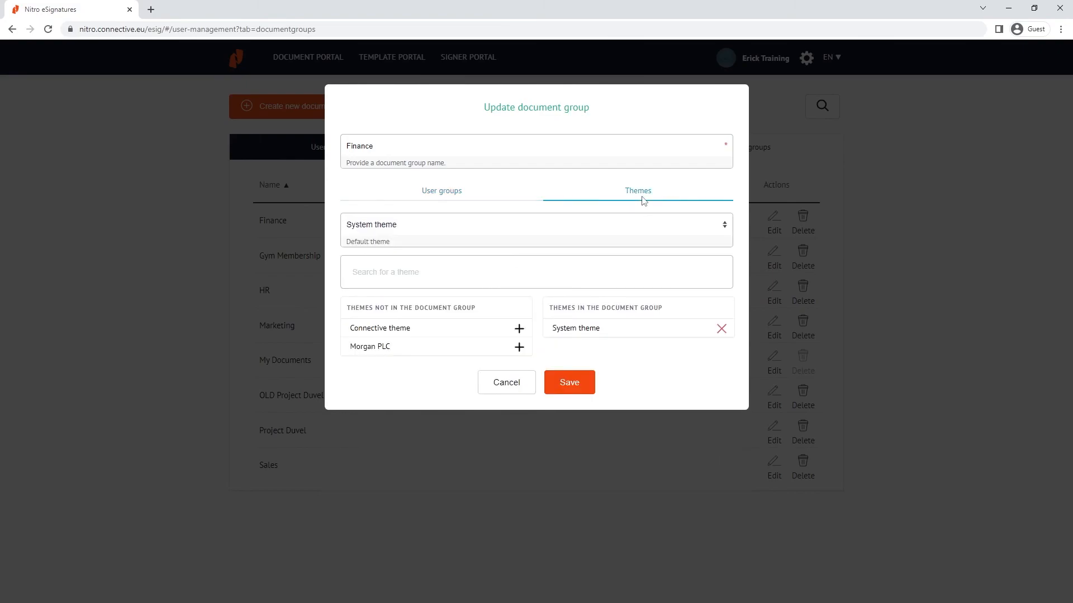
pyautogui.moveTo(567, 311)
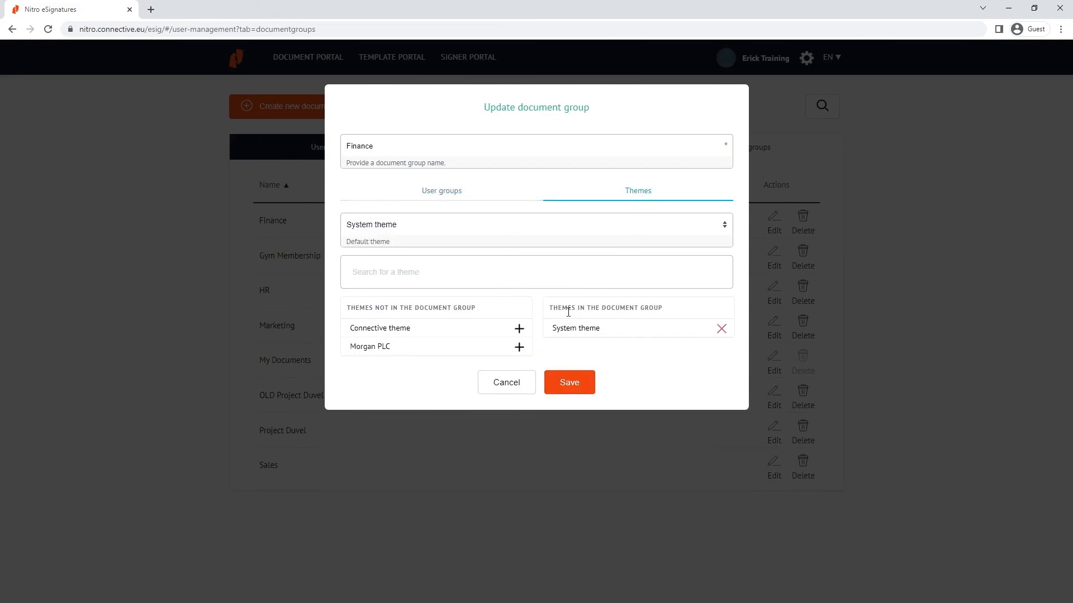
pyautogui.click(519, 328)
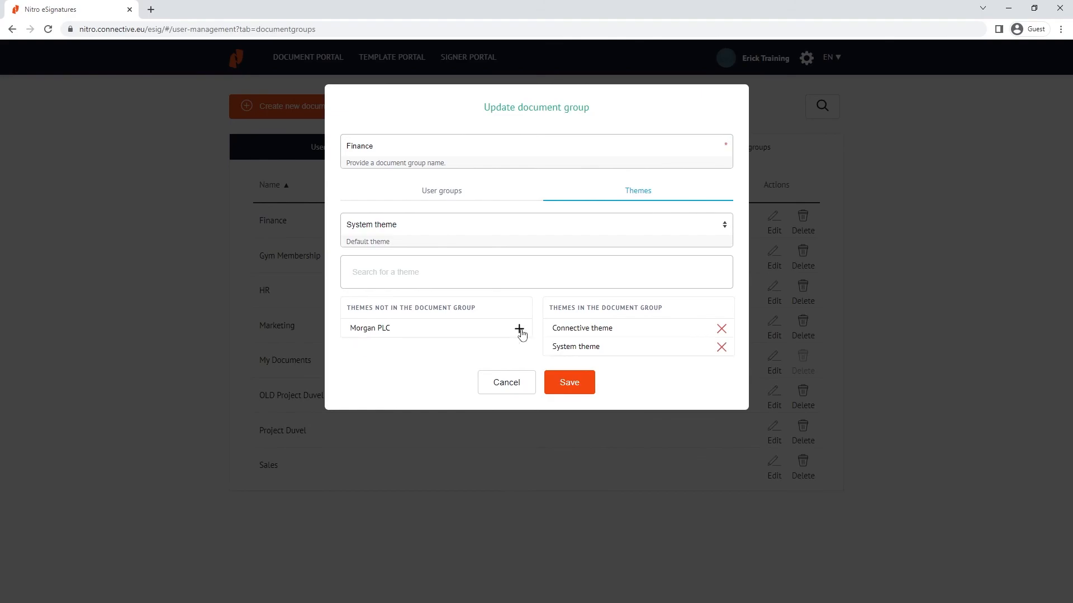
pyautogui.moveTo(533, 360)
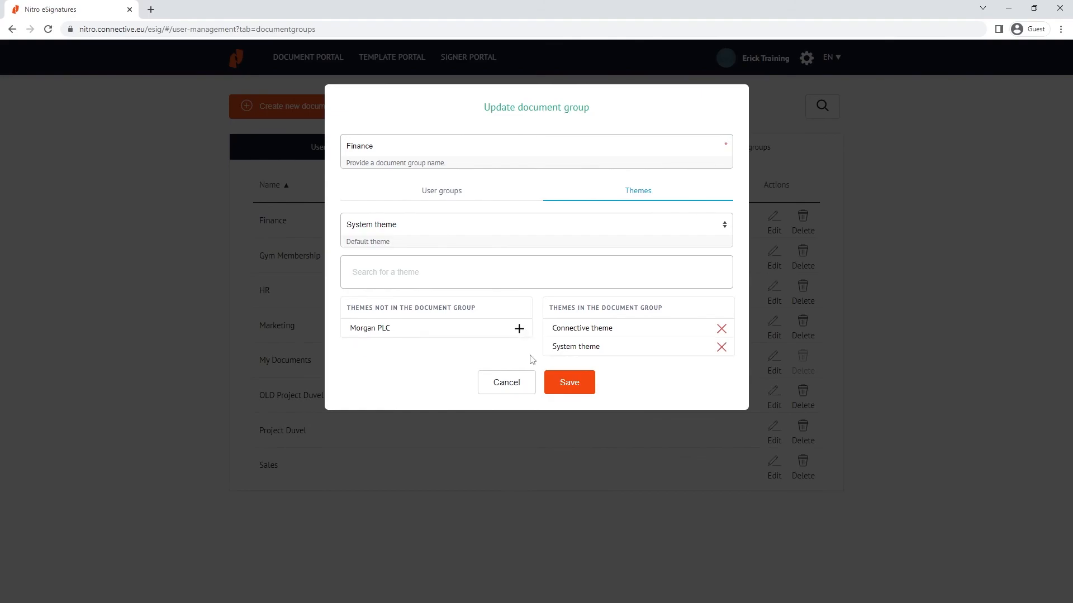
pyautogui.click(569, 381)
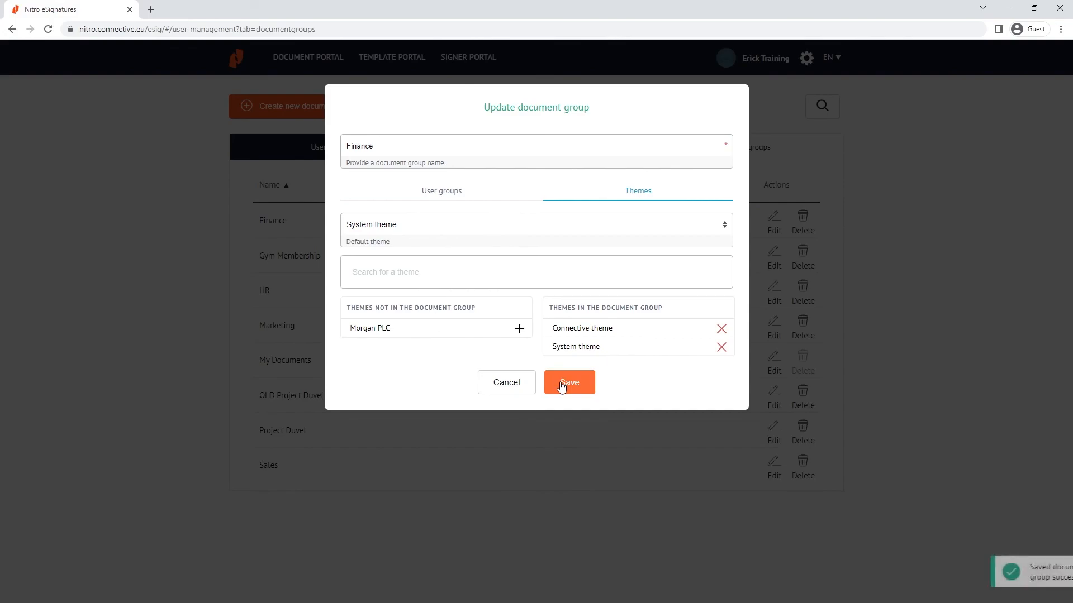
pyautogui.click(568, 382)
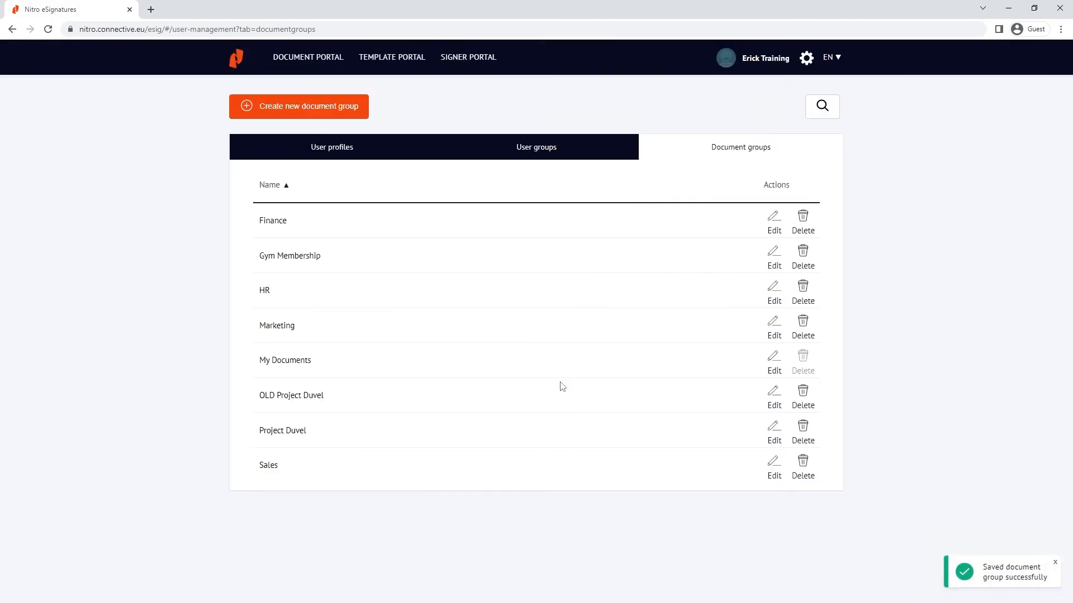